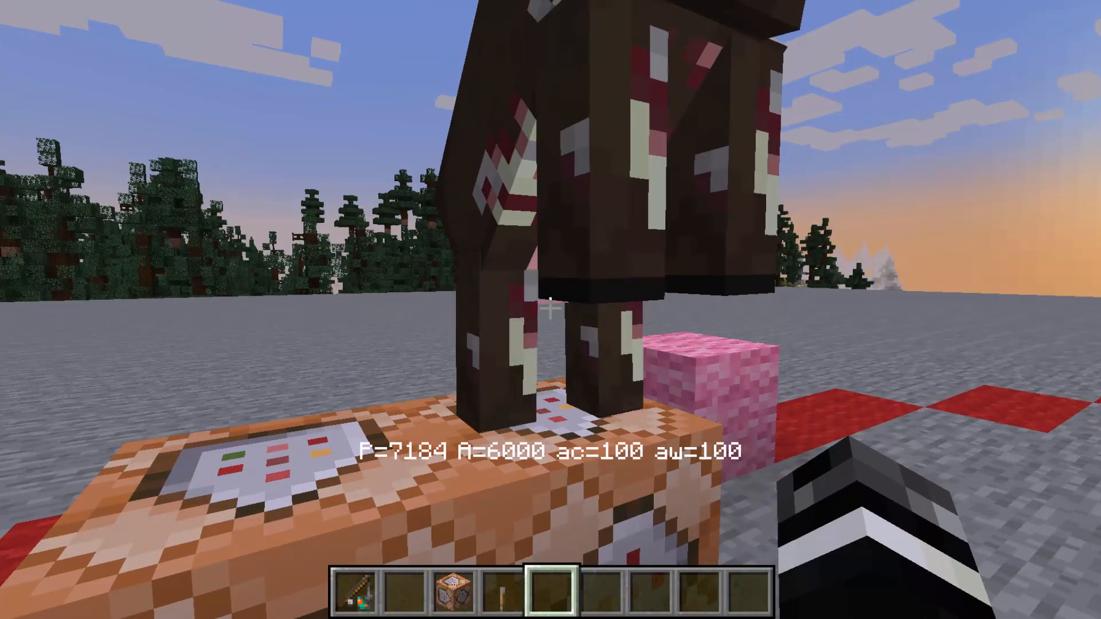
pyautogui.moveTo(551, 310)
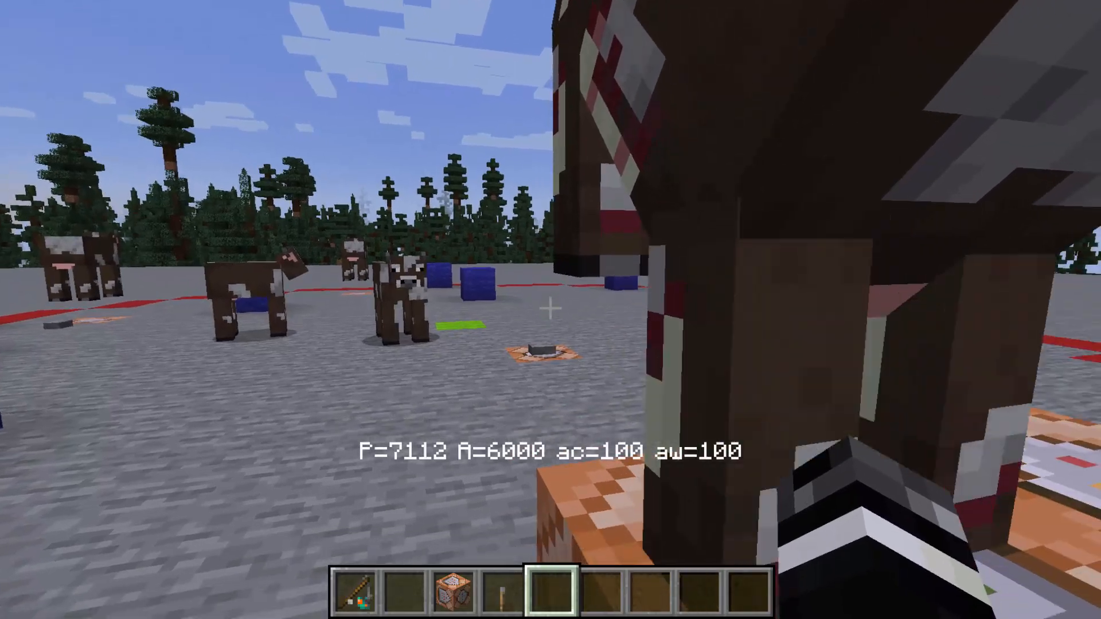
pyautogui.moveTo(550, 310)
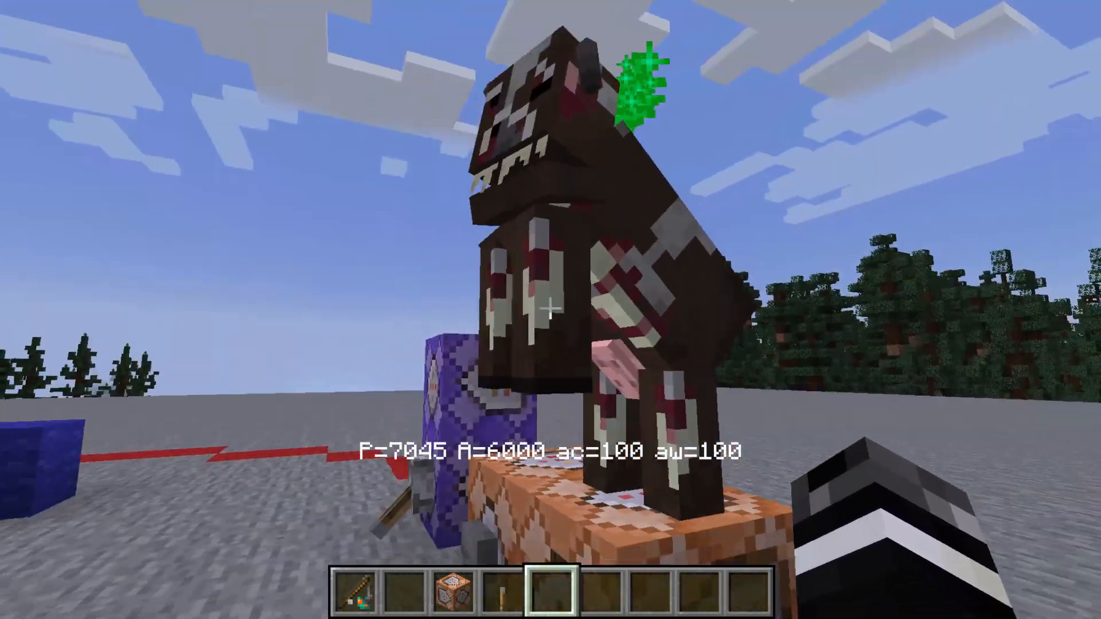
pyautogui.moveTo(551, 310)
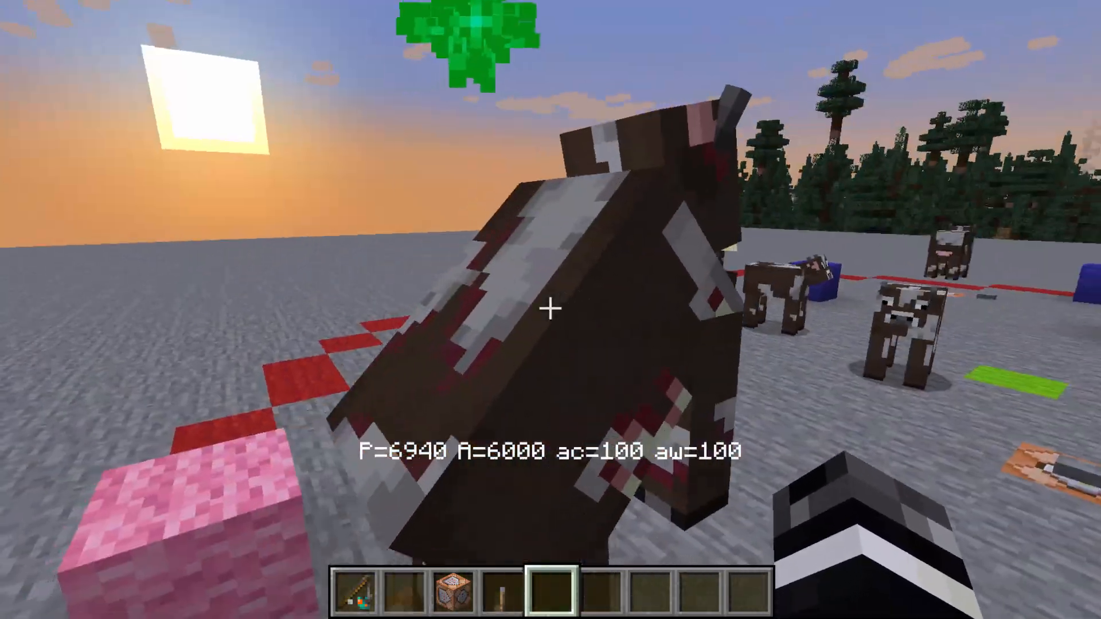
pyautogui.moveTo(551, 310)
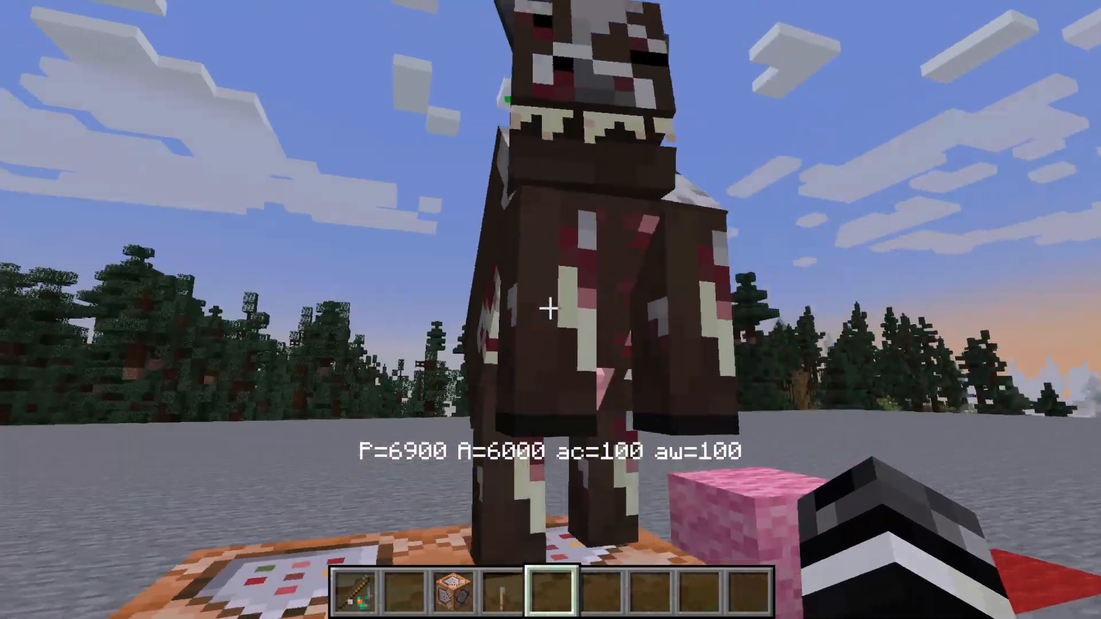
pyautogui.moveTo(551, 306)
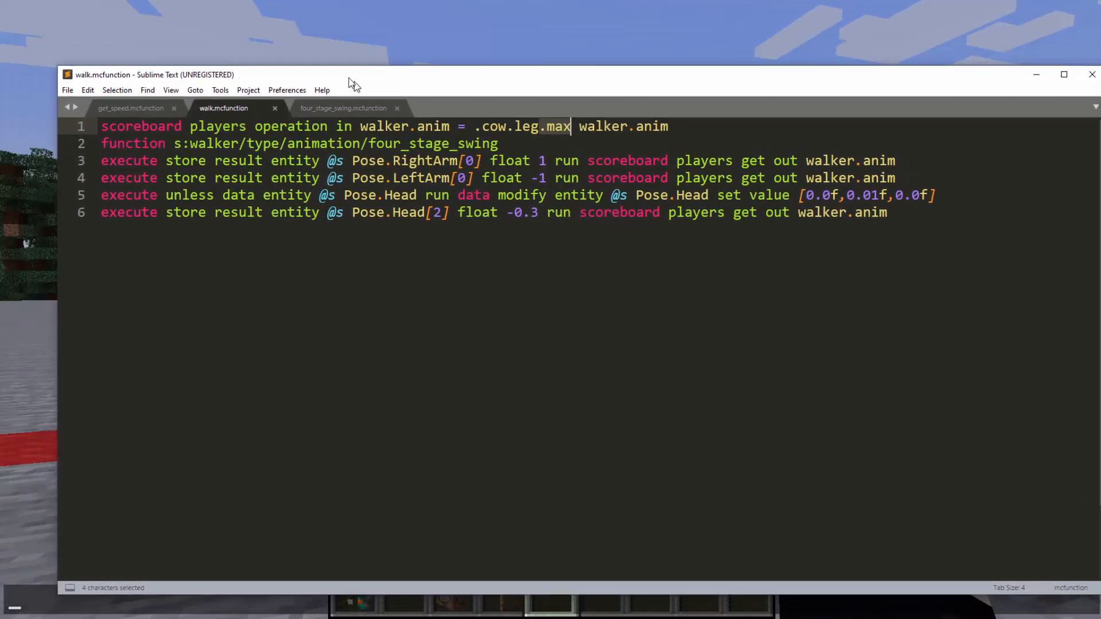
# - Walk through four_stage_swing.mcfunction, highlighting walker.anim on line 9 and the timeline heading
pyautogui.click(344, 108)
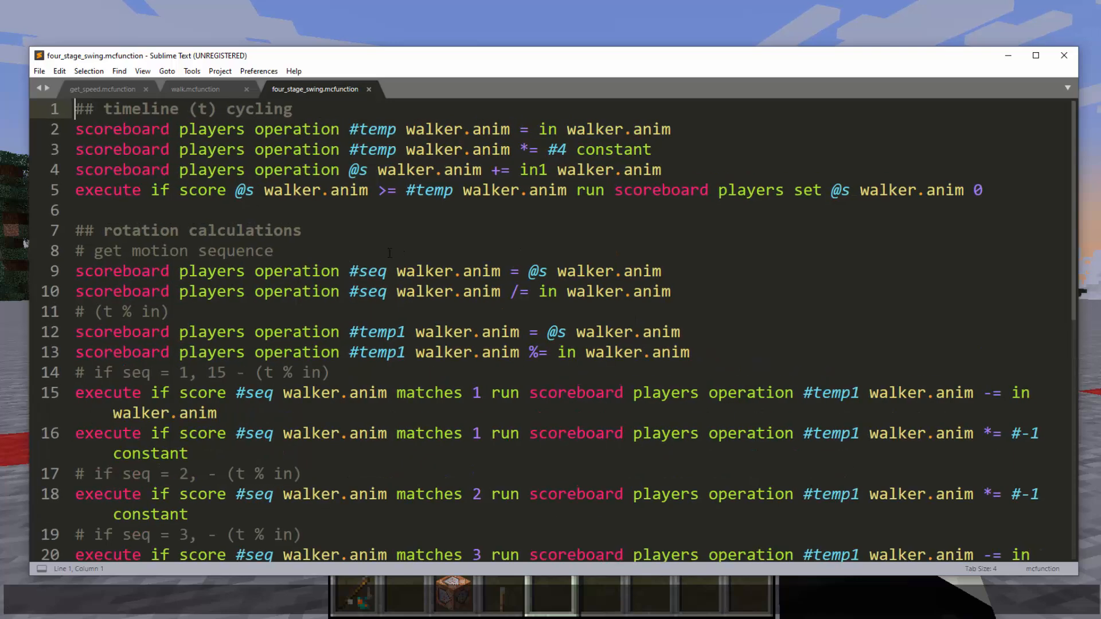
pyautogui.doubleClick(448, 271)
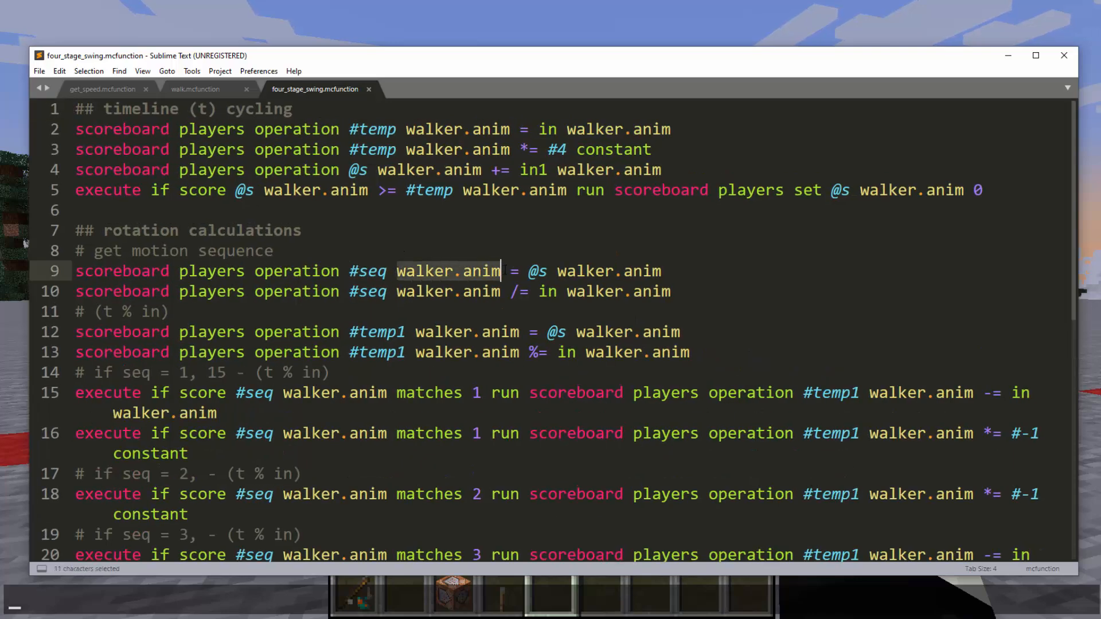
pyautogui.moveTo(449, 281)
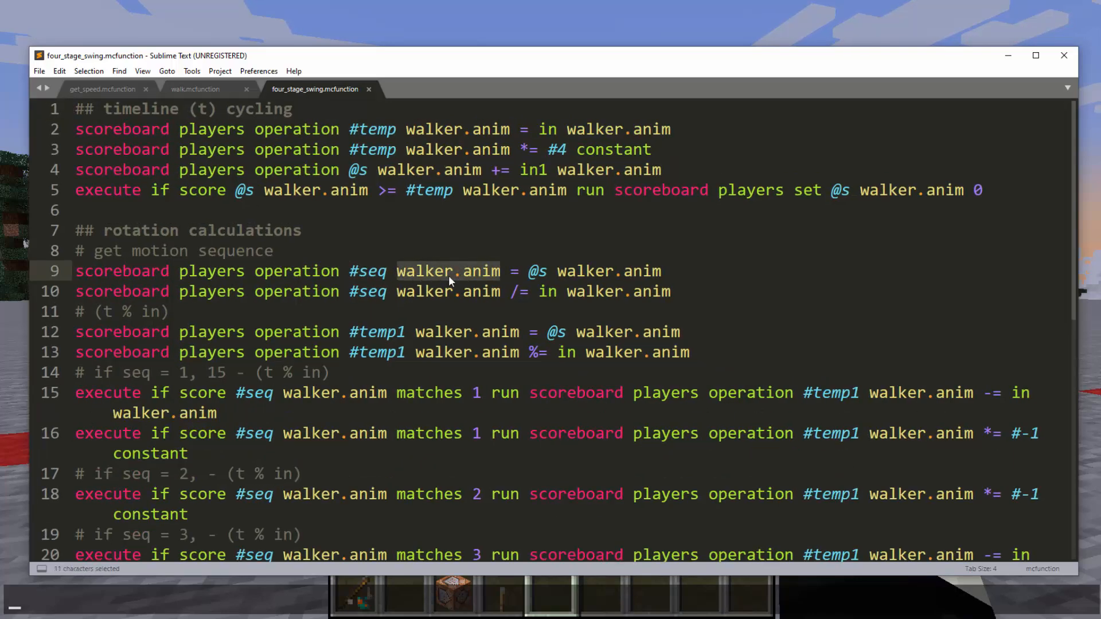
pyautogui.moveTo(490, 226)
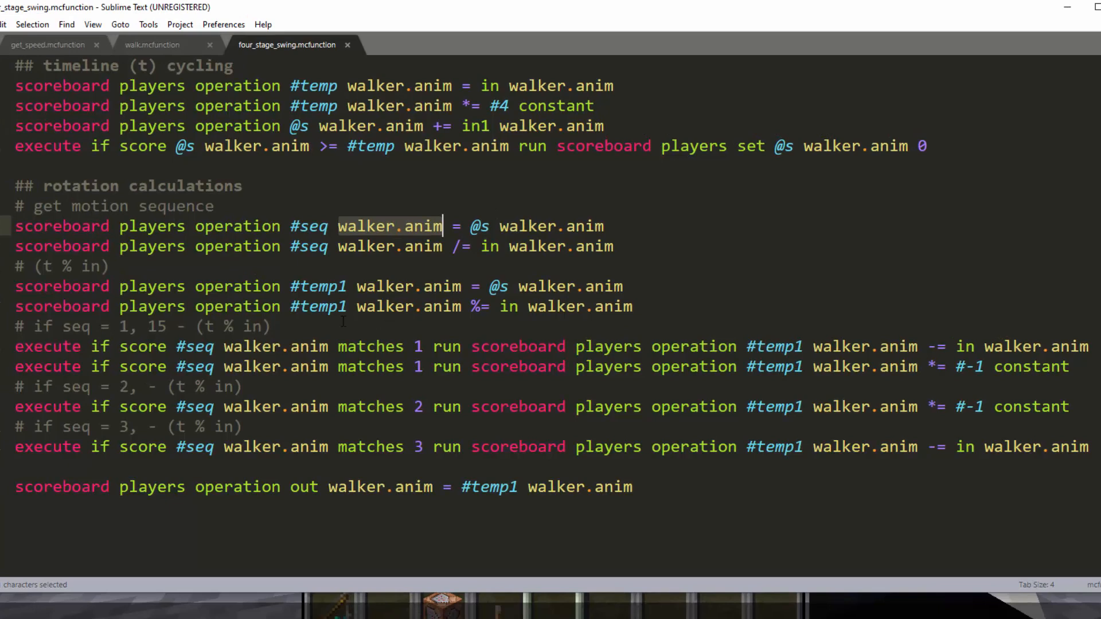
pyautogui.click(242, 427)
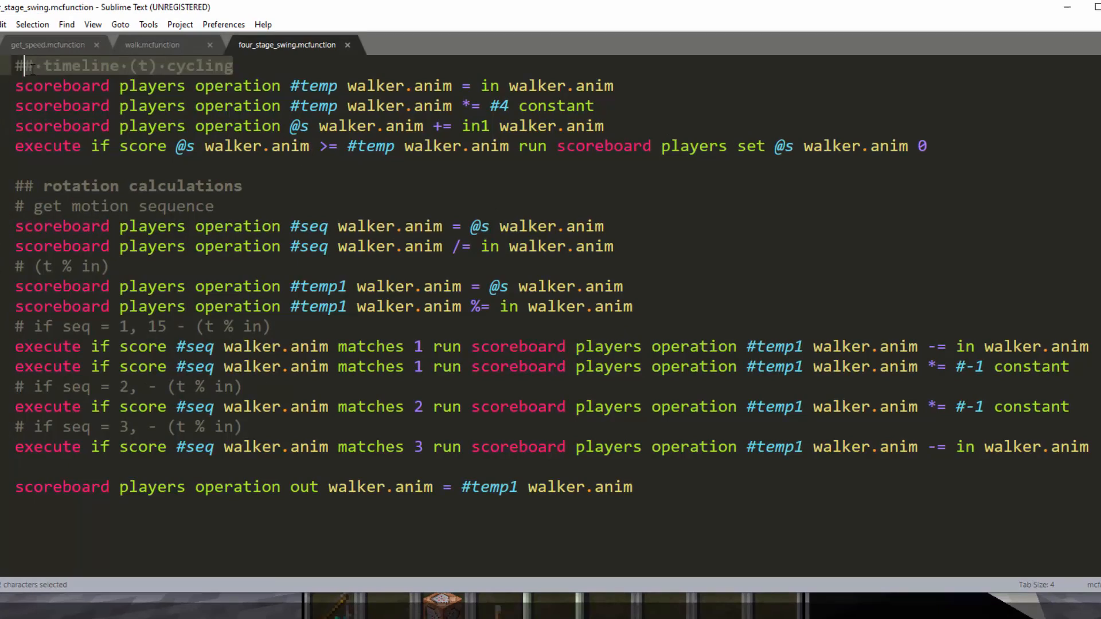
pyautogui.click(43, 65)
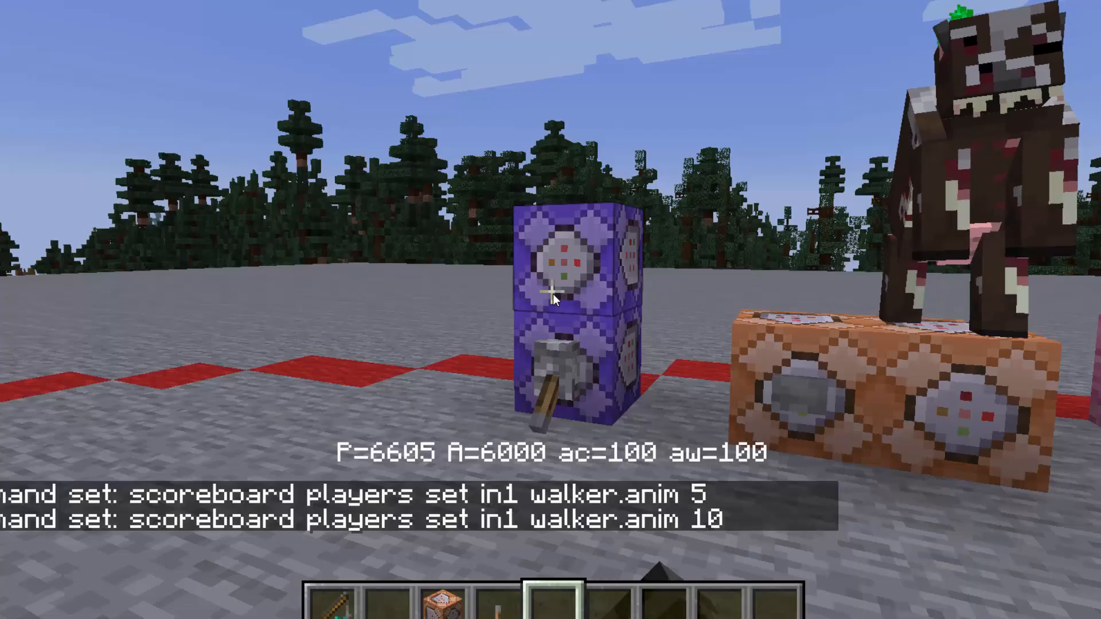
# - Open the purple command block that sets the in1 walker.anim score
pyautogui.rightClick(569, 295)
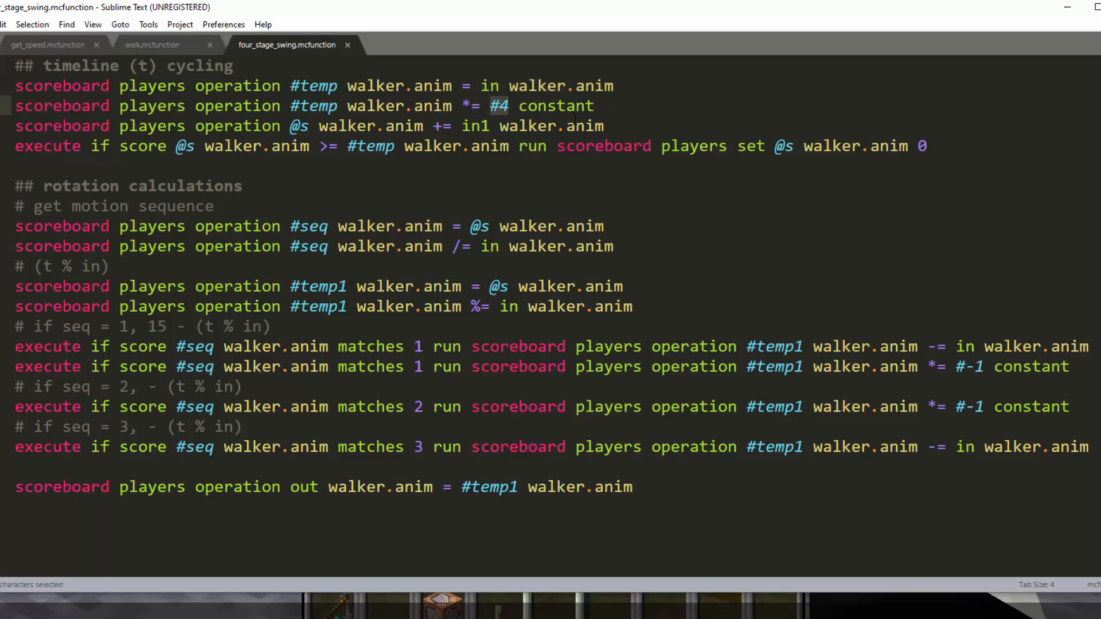
pyautogui.click(489, 105)
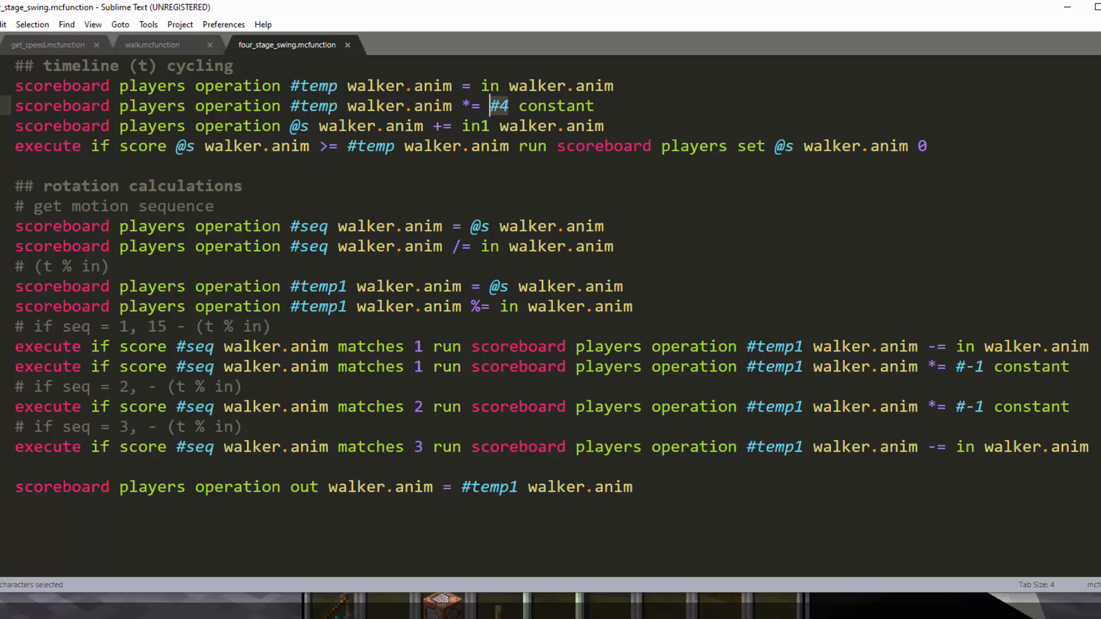
pyautogui.moveTo(636, 167)
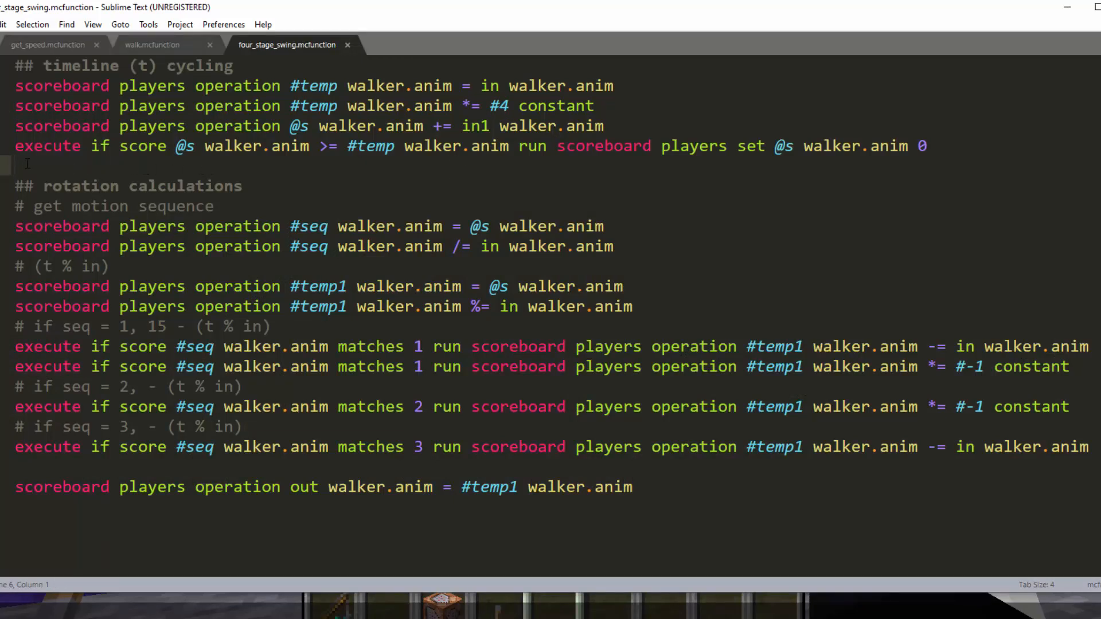
pyautogui.click(511, 106)
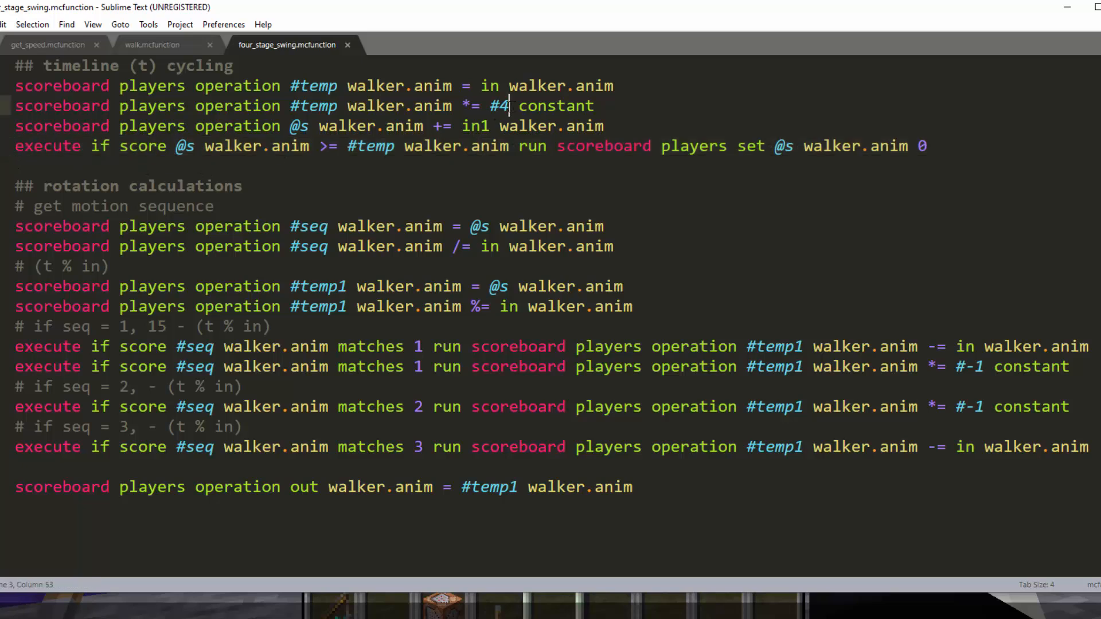
pyautogui.doubleClick(498, 106)
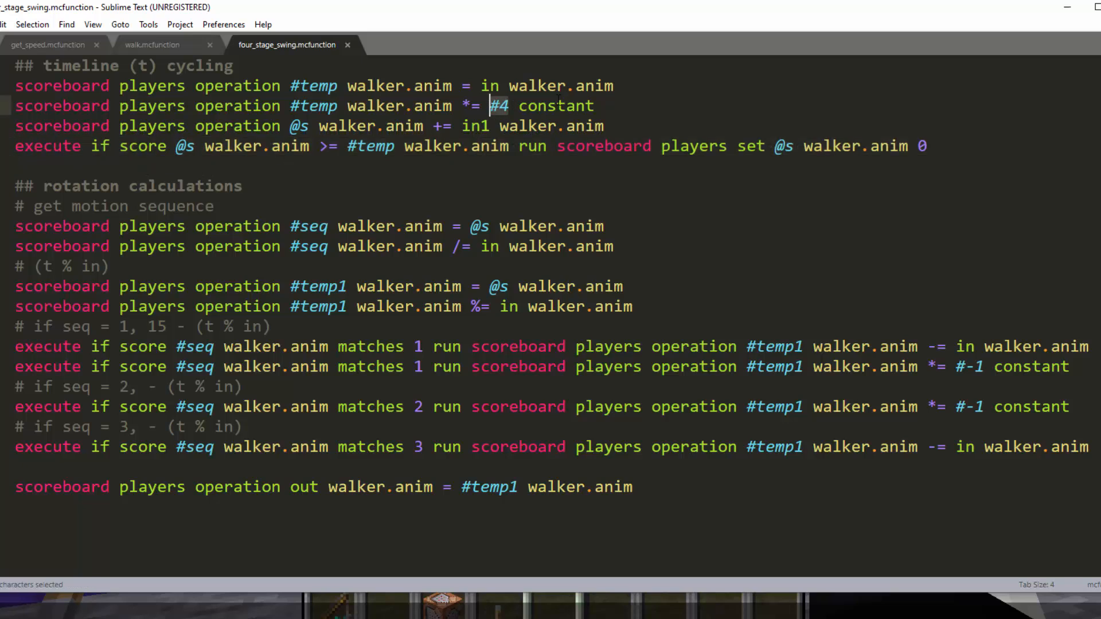
pyautogui.click(557, 146)
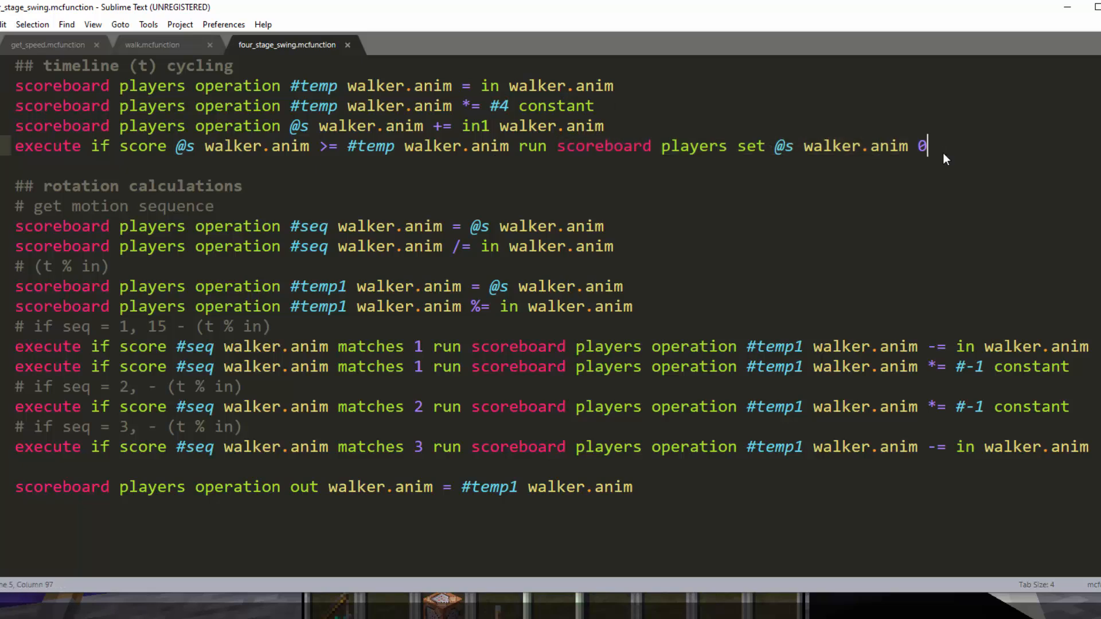
pyautogui.click(555, 147)
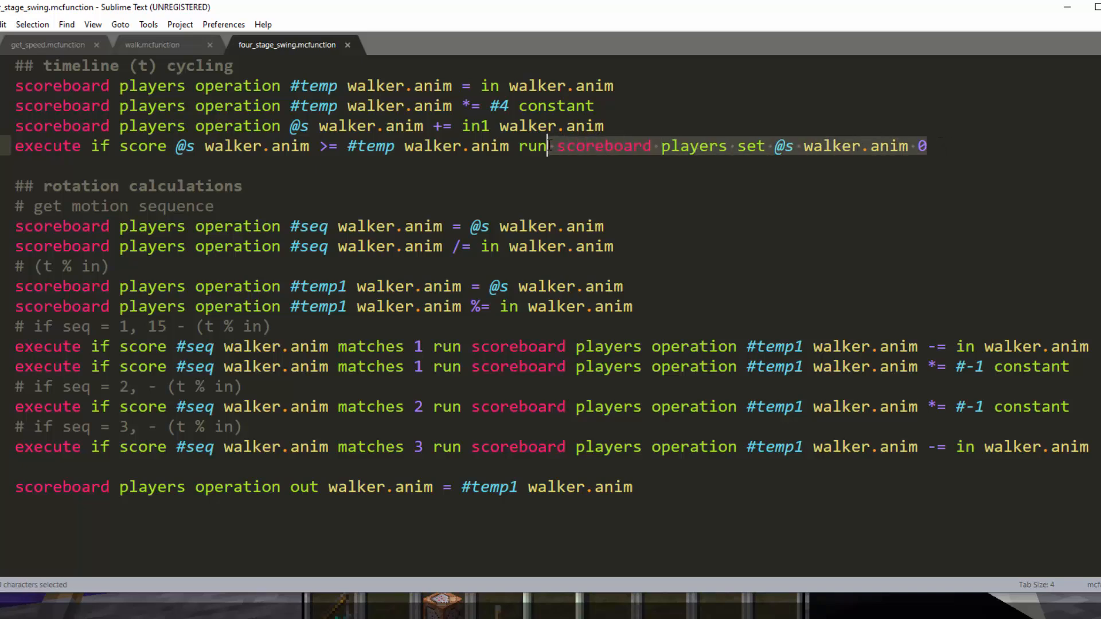
pyautogui.click(556, 147)
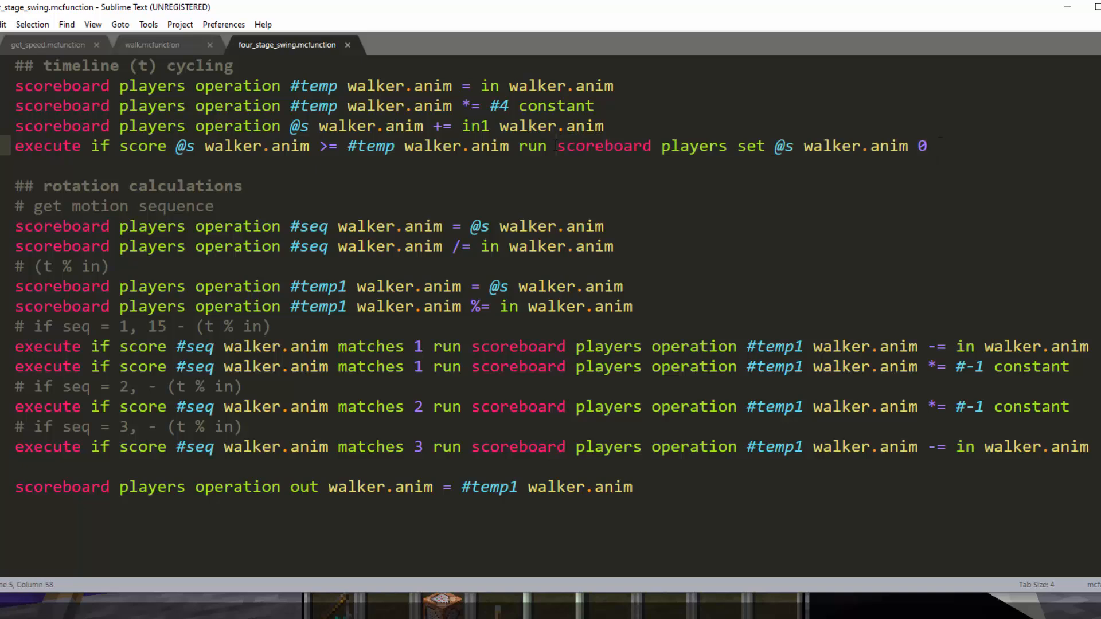
pyautogui.click(213, 206)
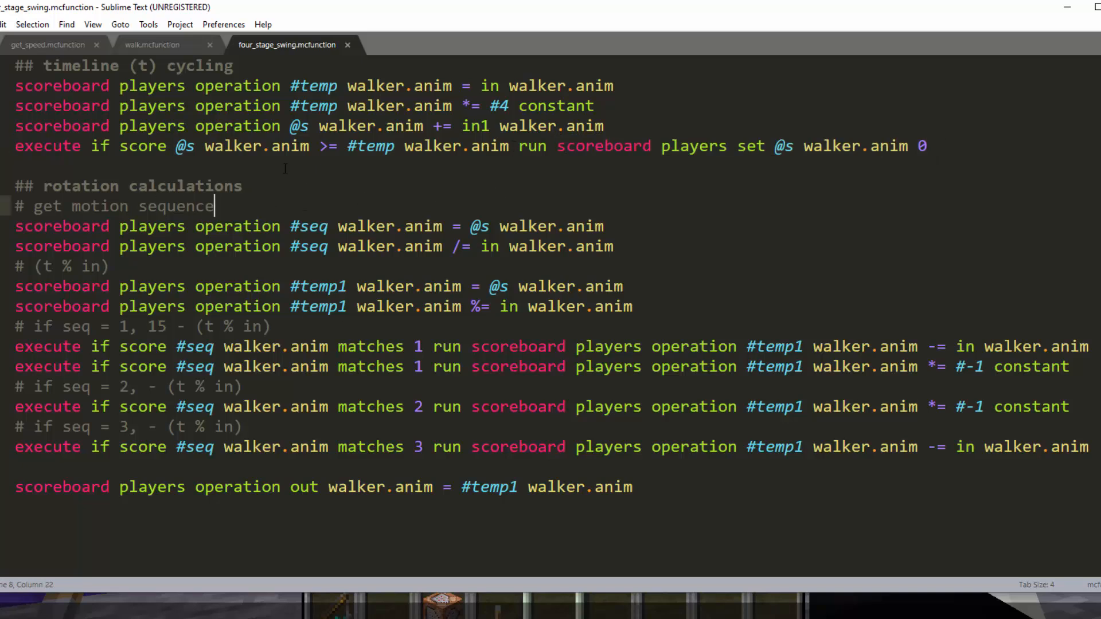
pyautogui.click(14, 166)
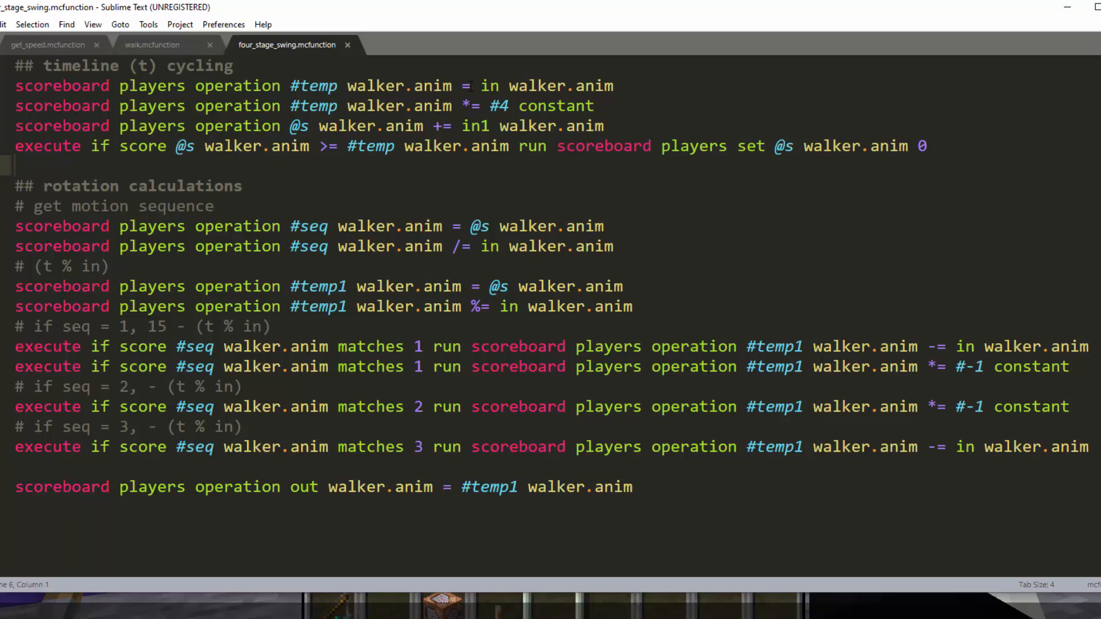
pyautogui.click(141, 175)
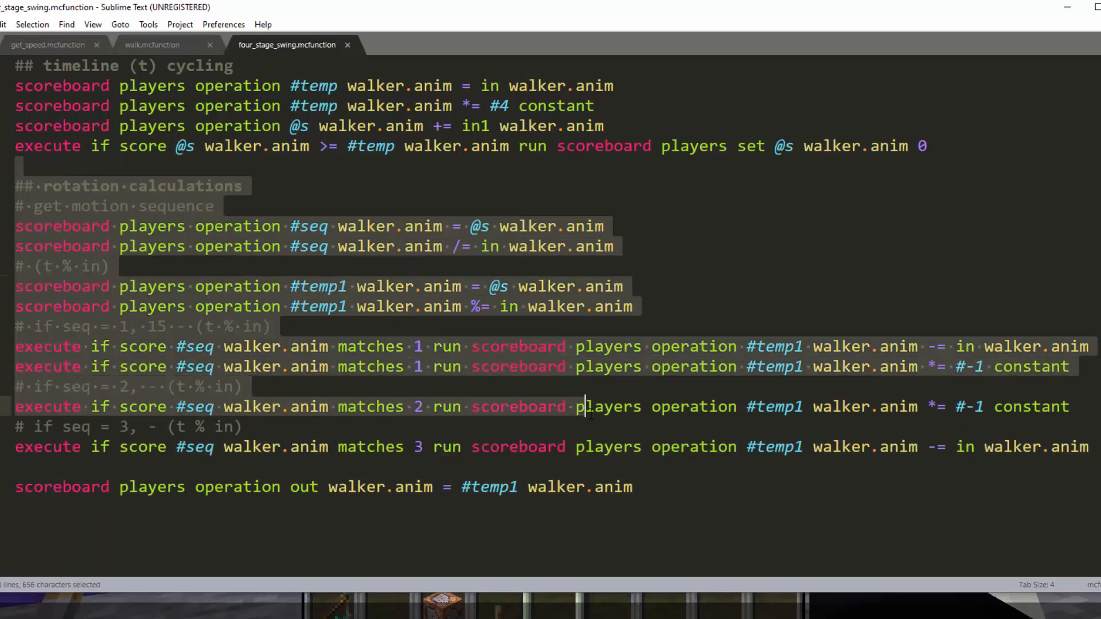
pyautogui.click(18, 467)
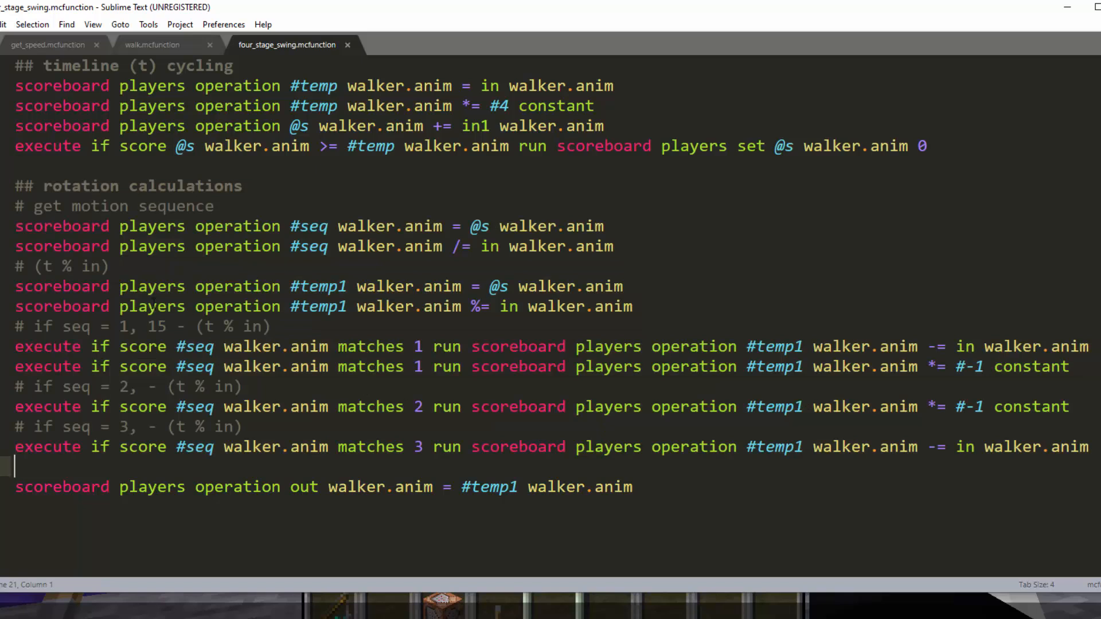
pyautogui.click(613, 247)
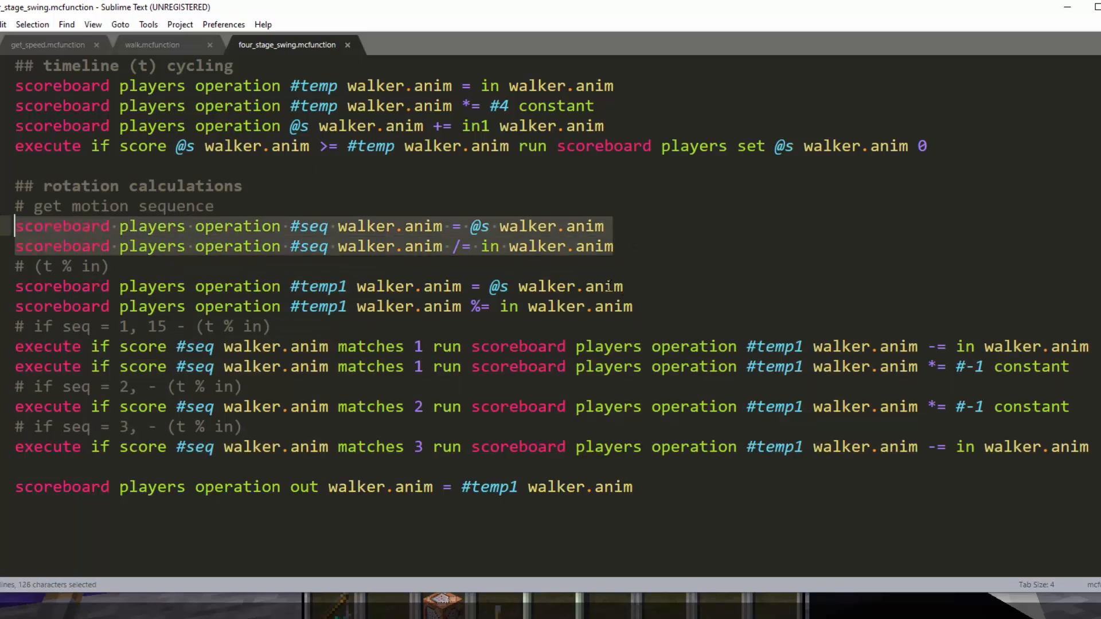
pyautogui.click(604, 226)
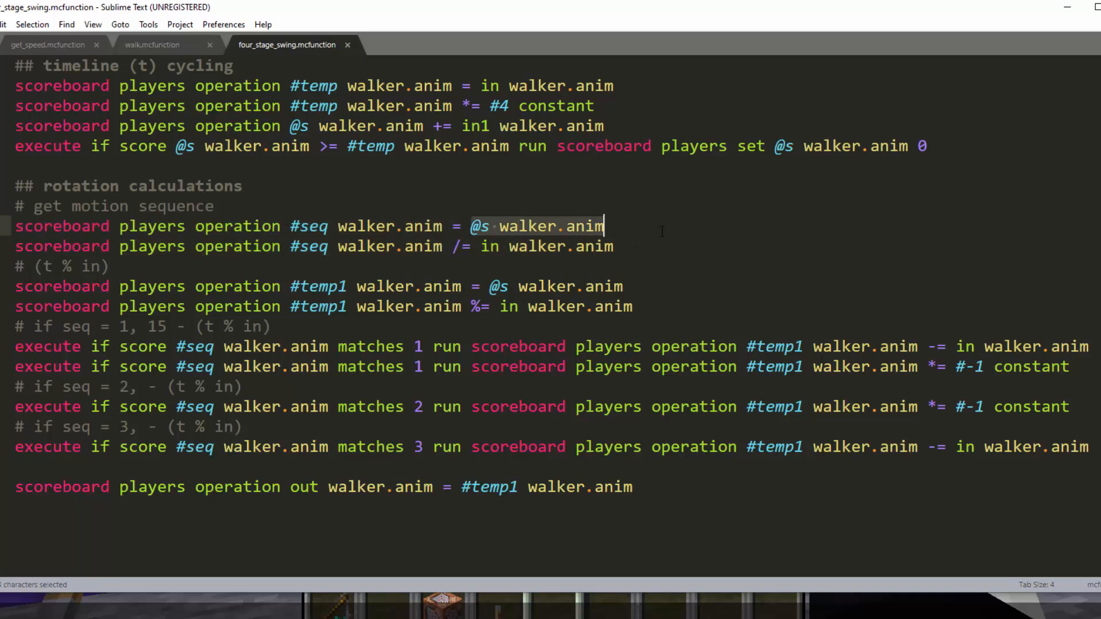
pyautogui.moveTo(434, 178)
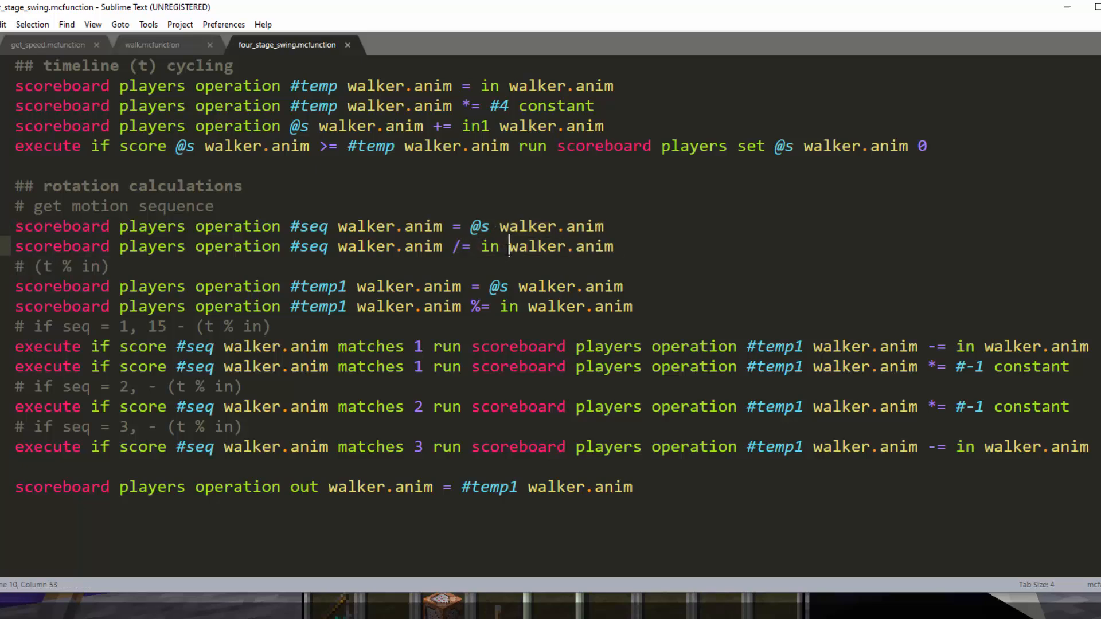
pyautogui.click(455, 246)
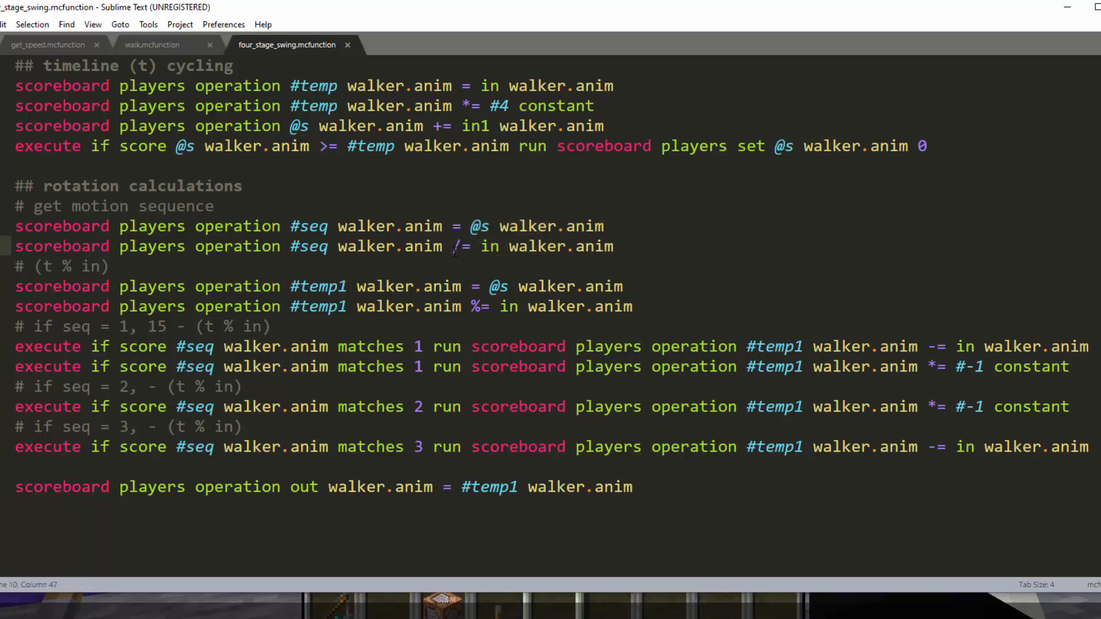
pyautogui.click(470, 247)
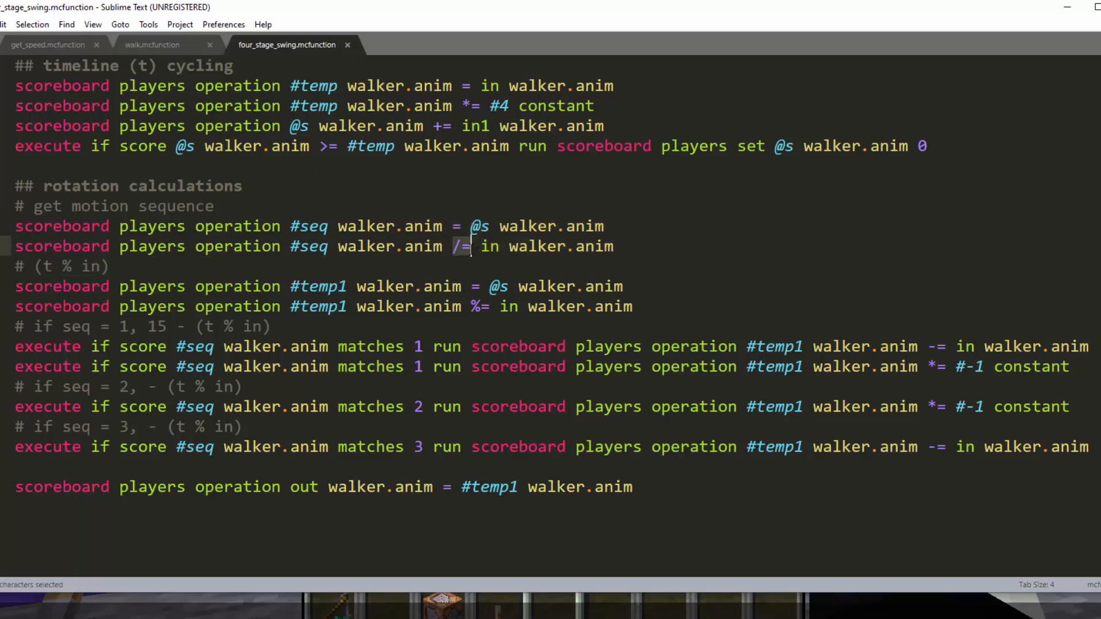
pyautogui.moveTo(471, 256)
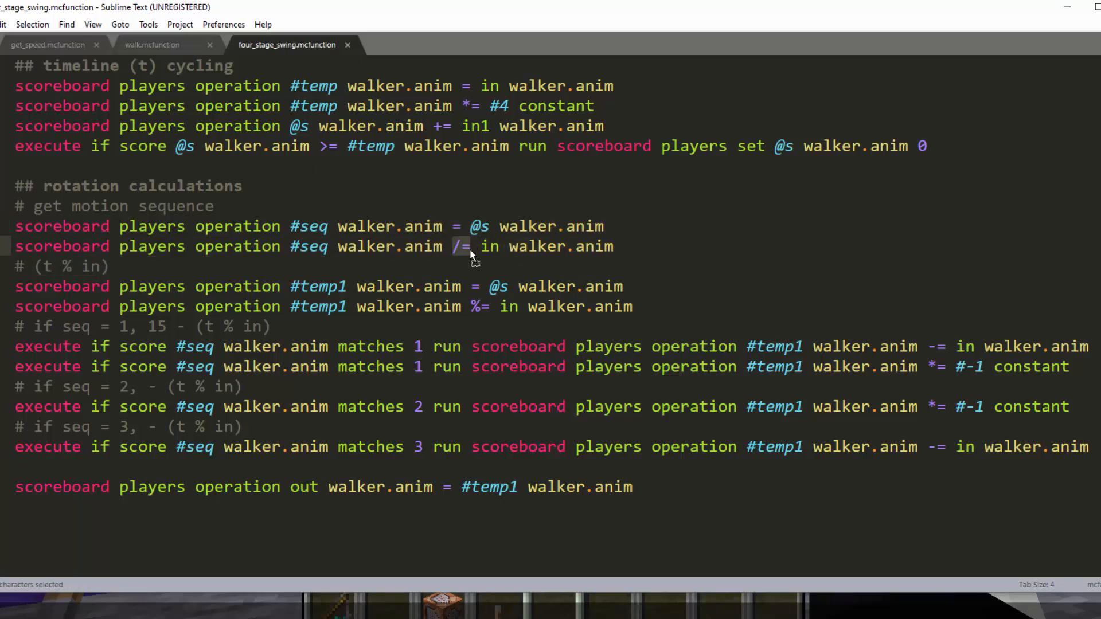
pyautogui.click(465, 247)
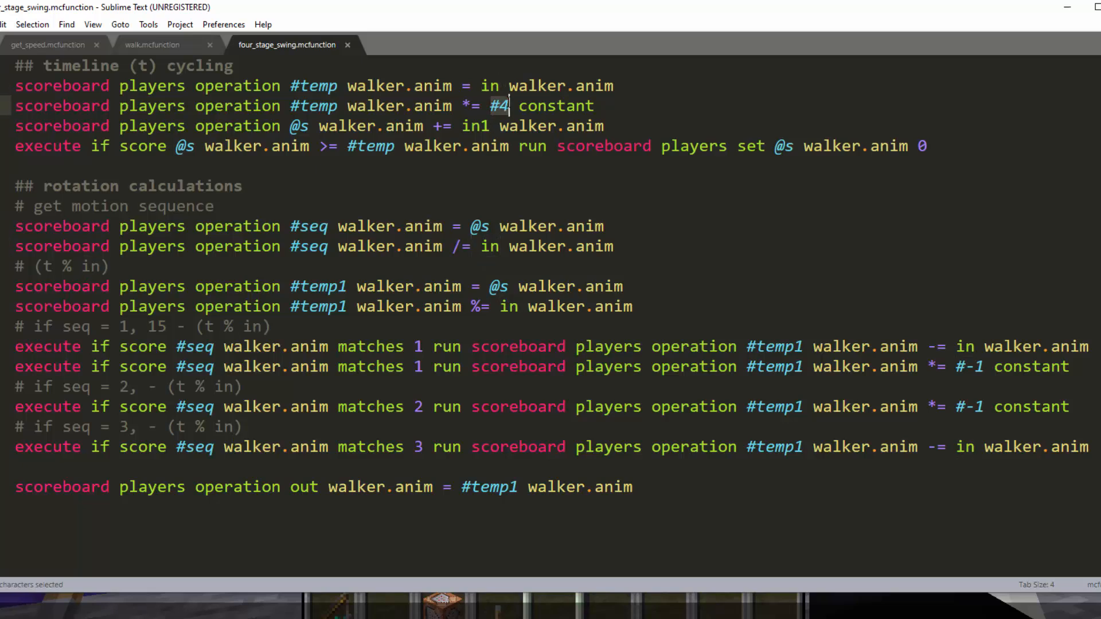
pyautogui.click(504, 106)
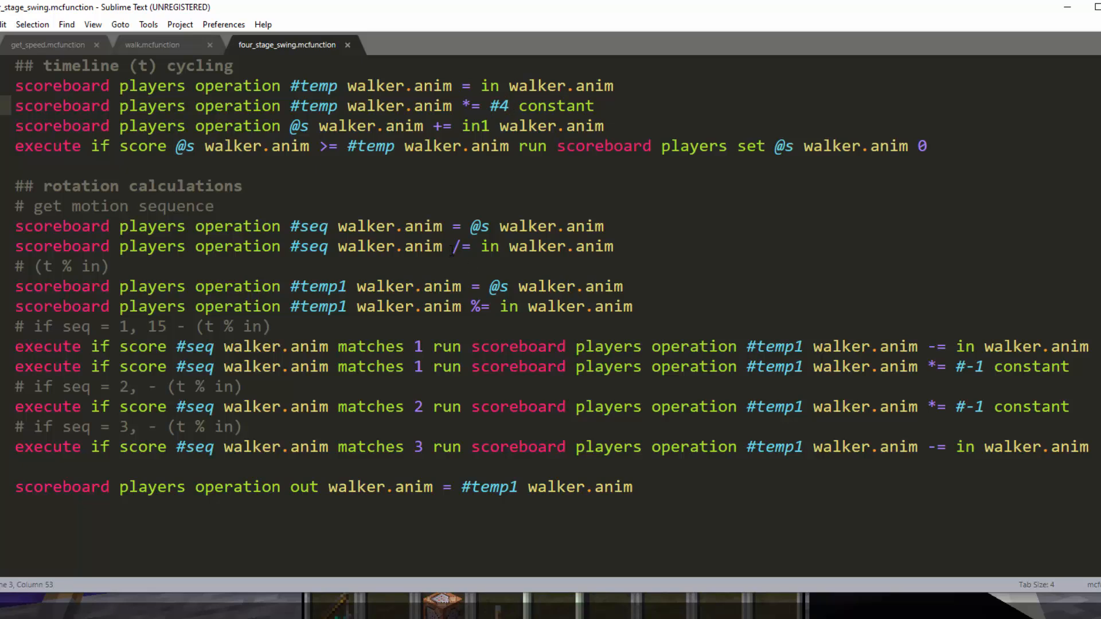
pyautogui.click(473, 247)
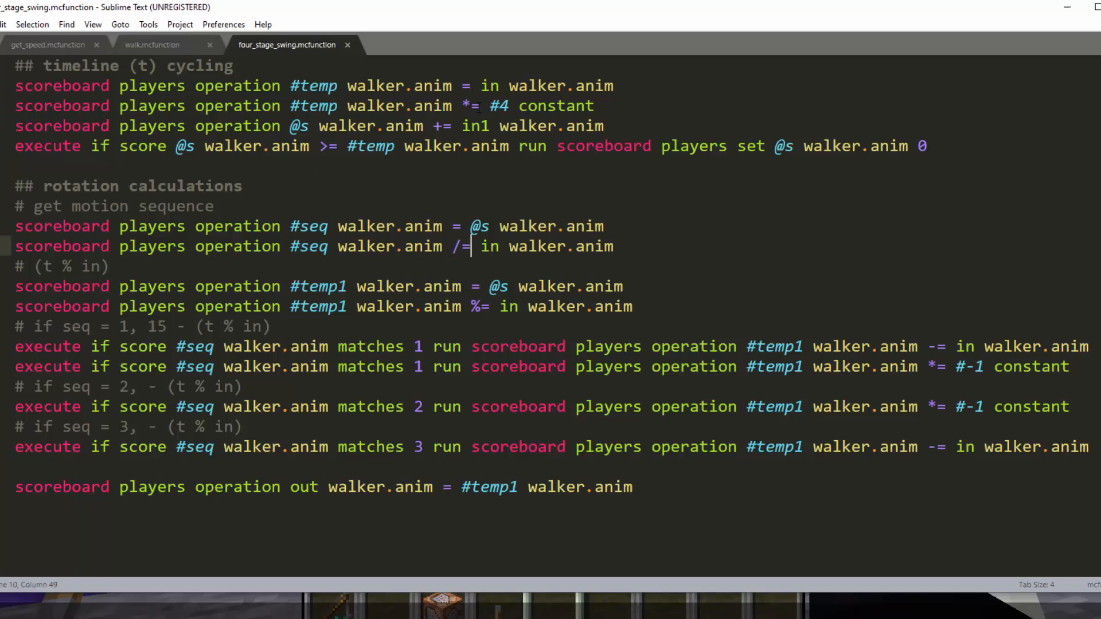
pyautogui.click(479, 106)
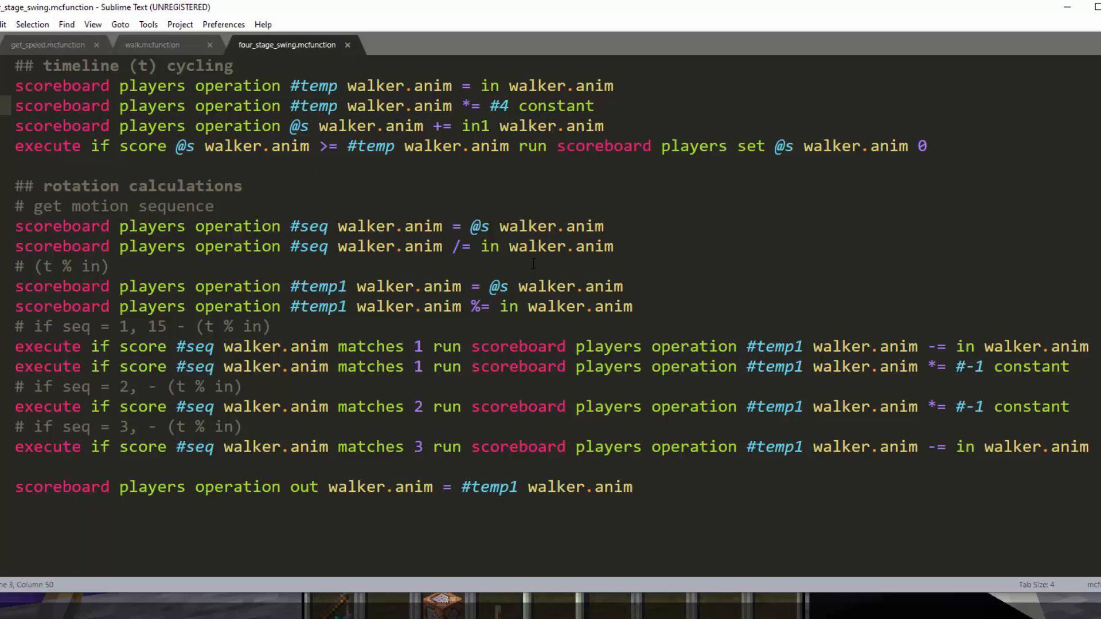
pyautogui.doubleClick(83, 266)
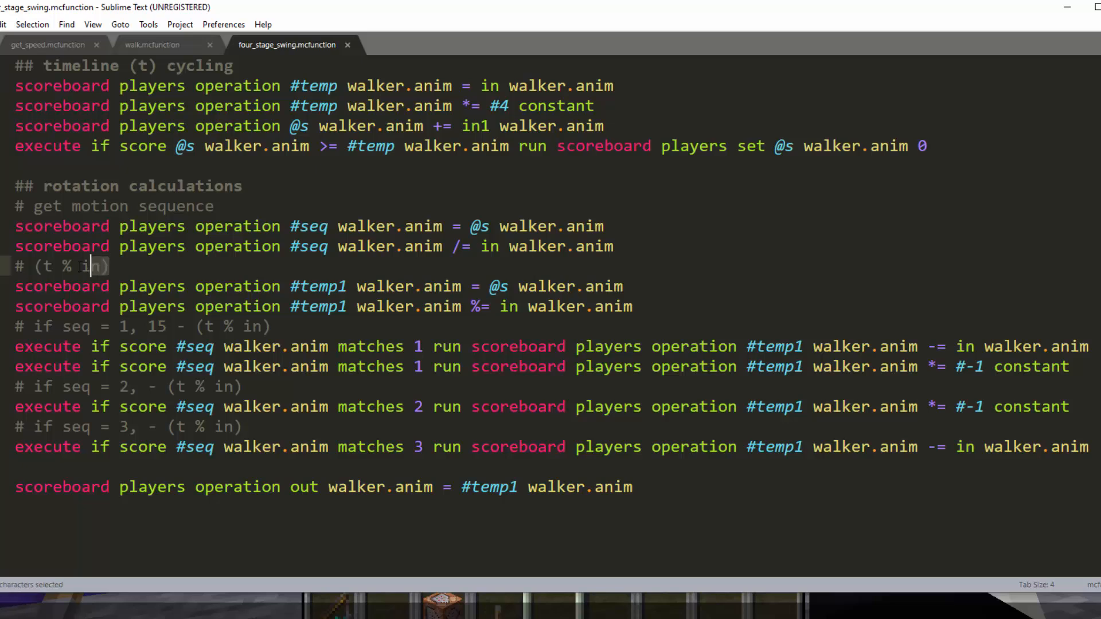
pyautogui.click(37, 265)
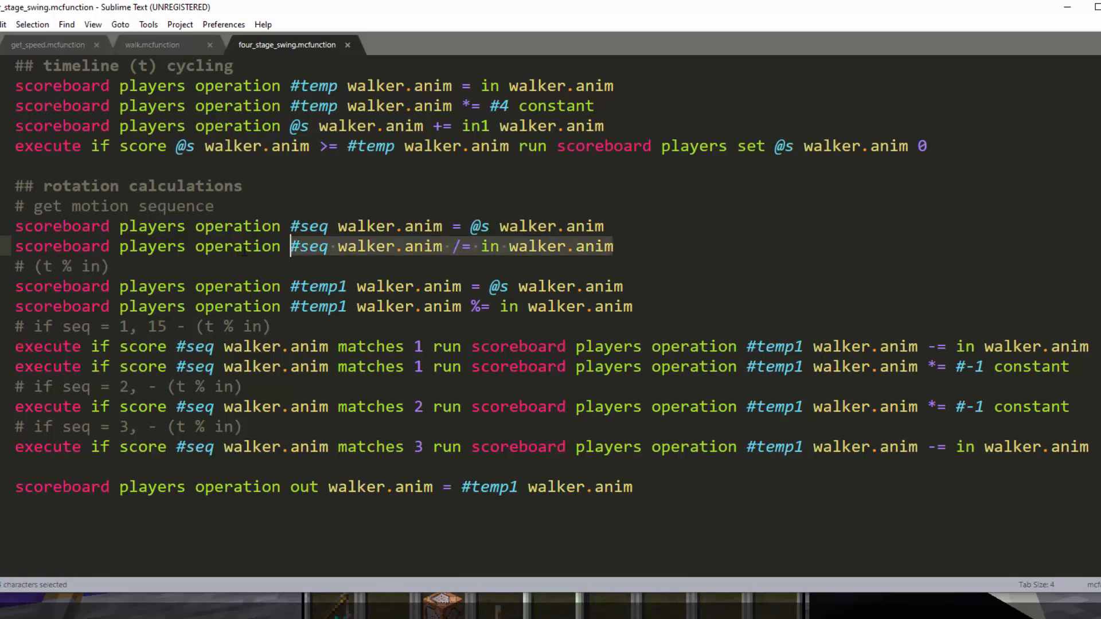
pyautogui.moveTo(289, 247); pyautogui.dragTo(289, 226)
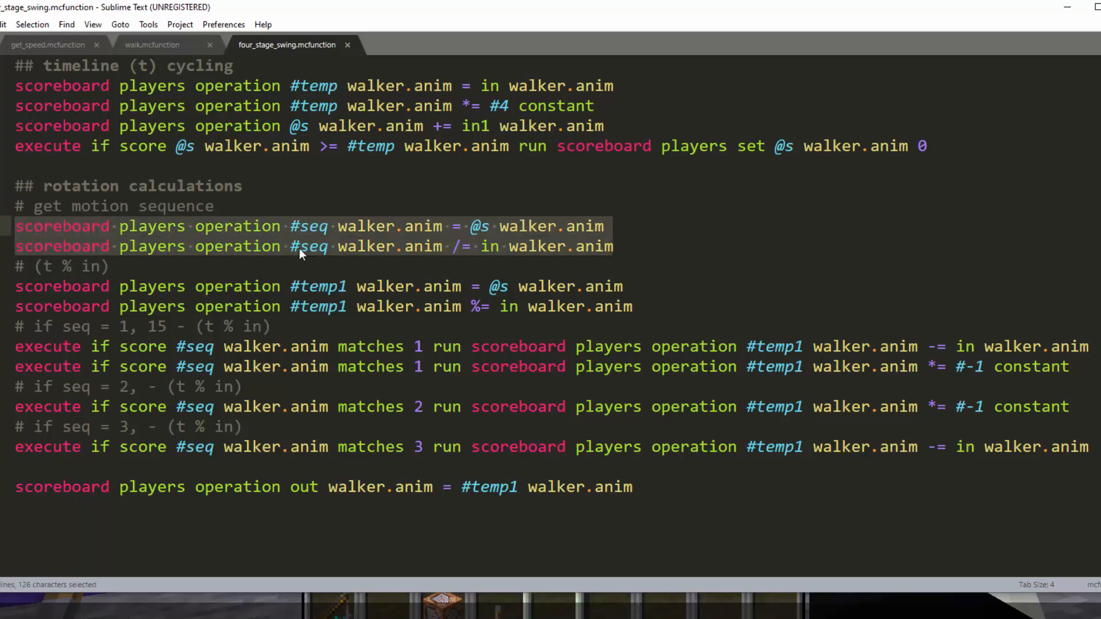
pyautogui.click(106, 266)
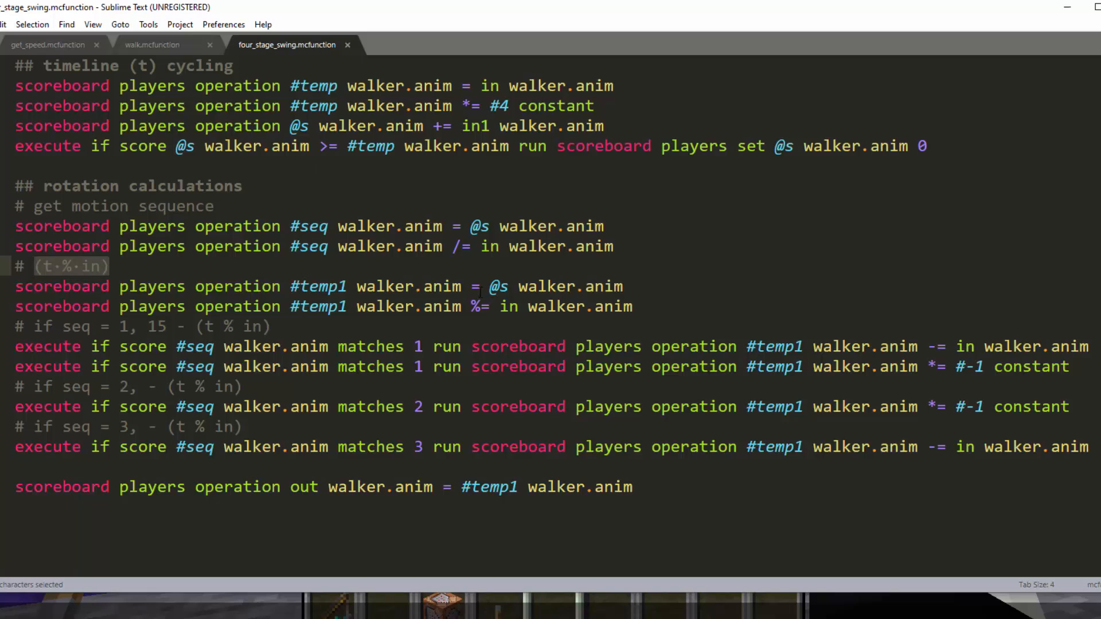
pyautogui.doubleClick(489, 86)
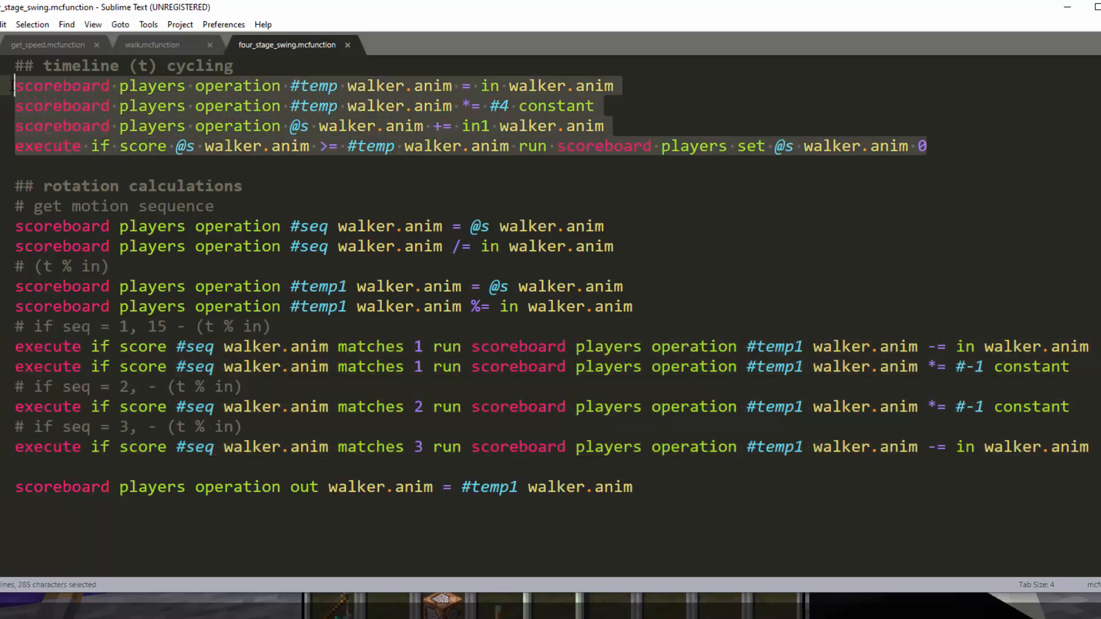
# - Type the swing sequence -10..0..10.. on the blank line above the output command
pyautogui.click(122, 167)
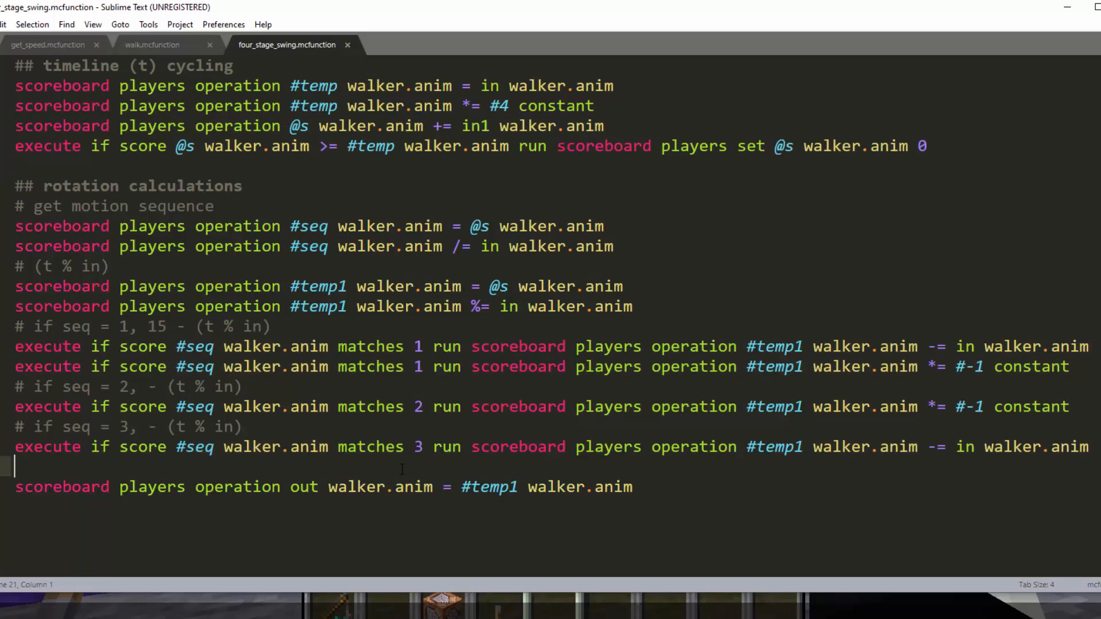
pyautogui.write('-10')
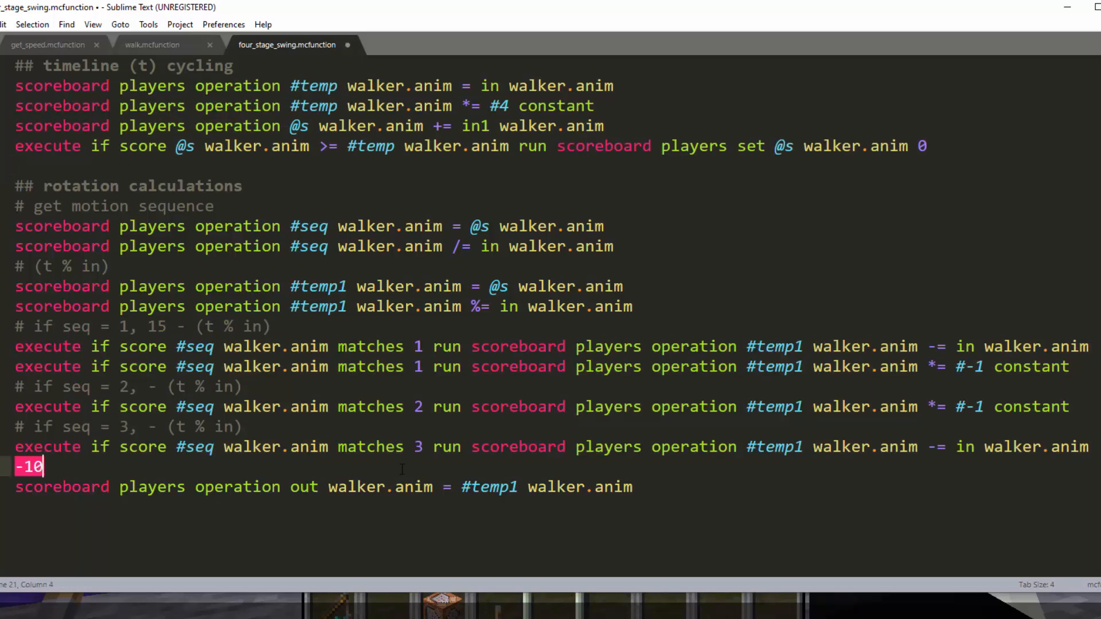
pyautogui.write('..0')
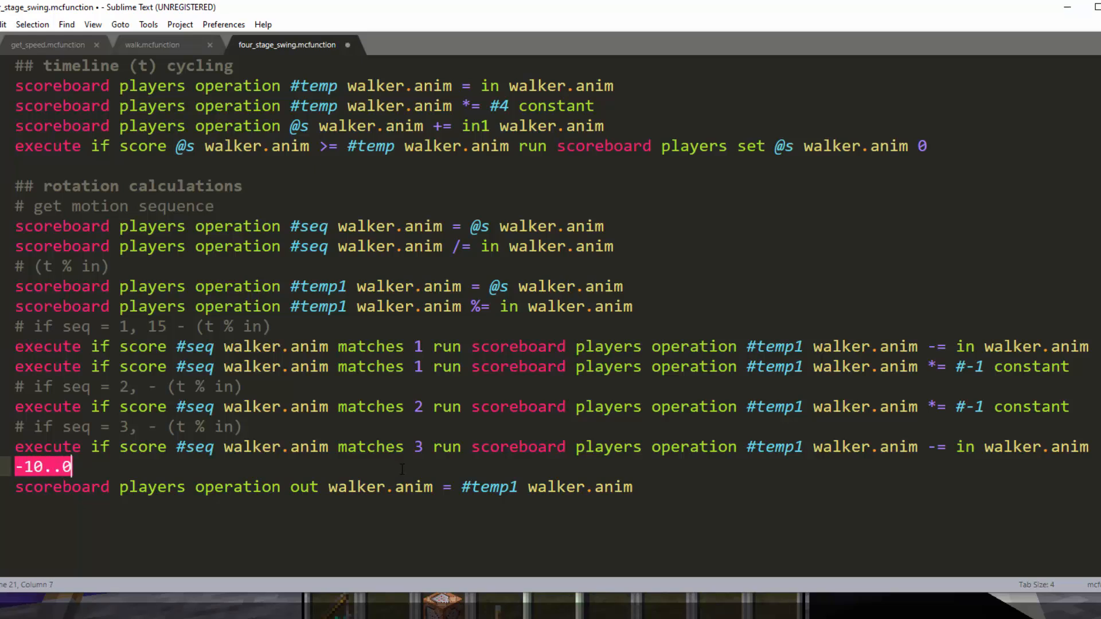
pyautogui.write('..10..0..-10')
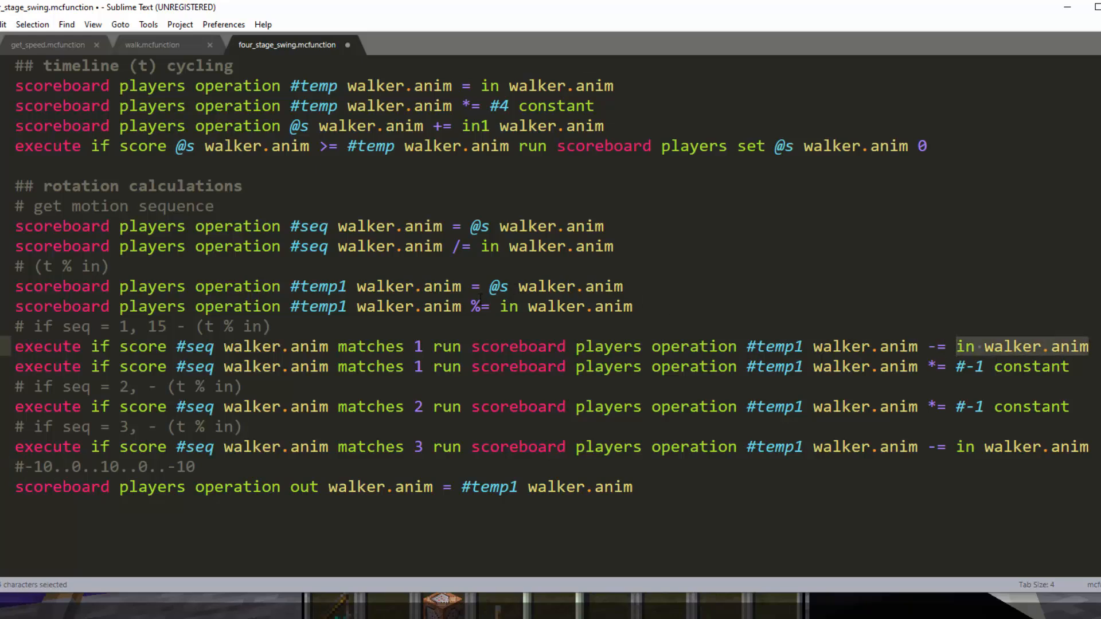
pyautogui.click(502, 306)
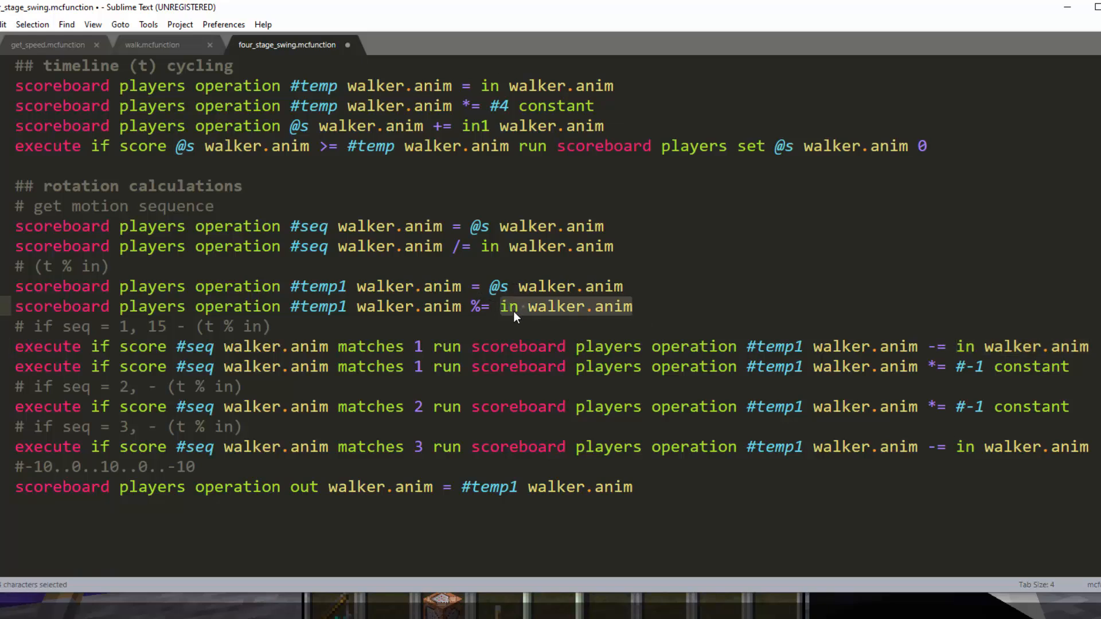
pyautogui.click(632, 307)
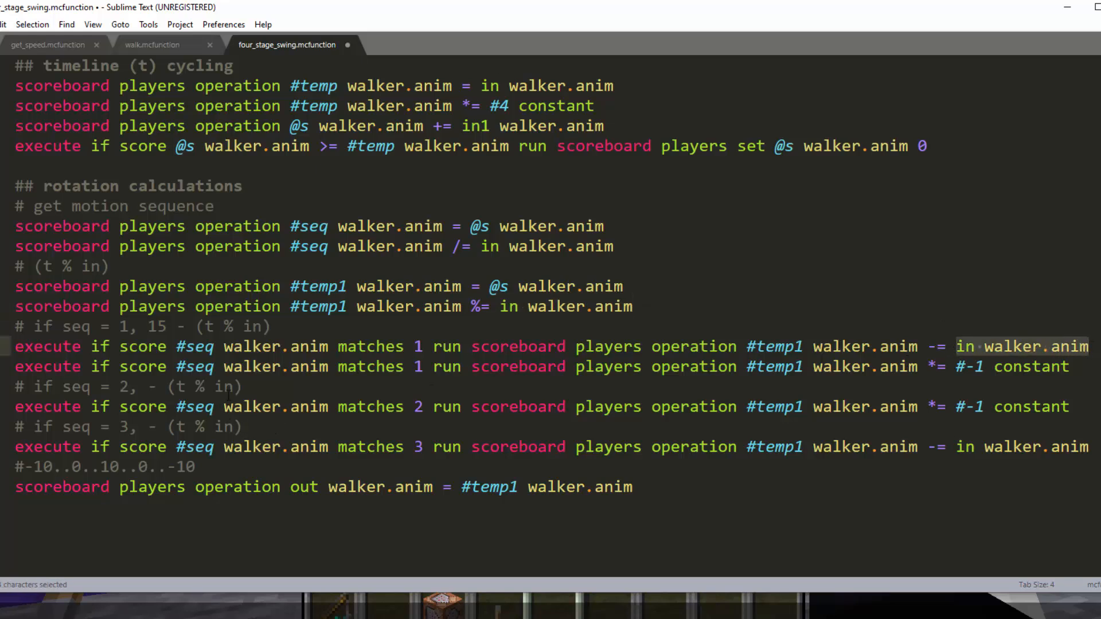
pyautogui.click(1050, 366)
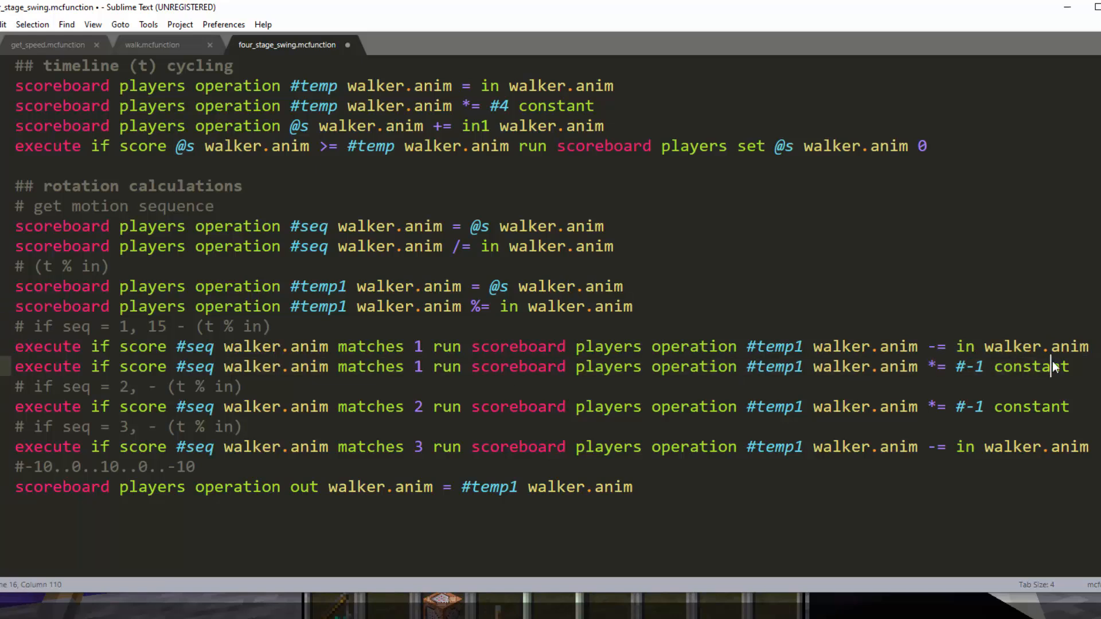
pyautogui.moveTo(228, 414)
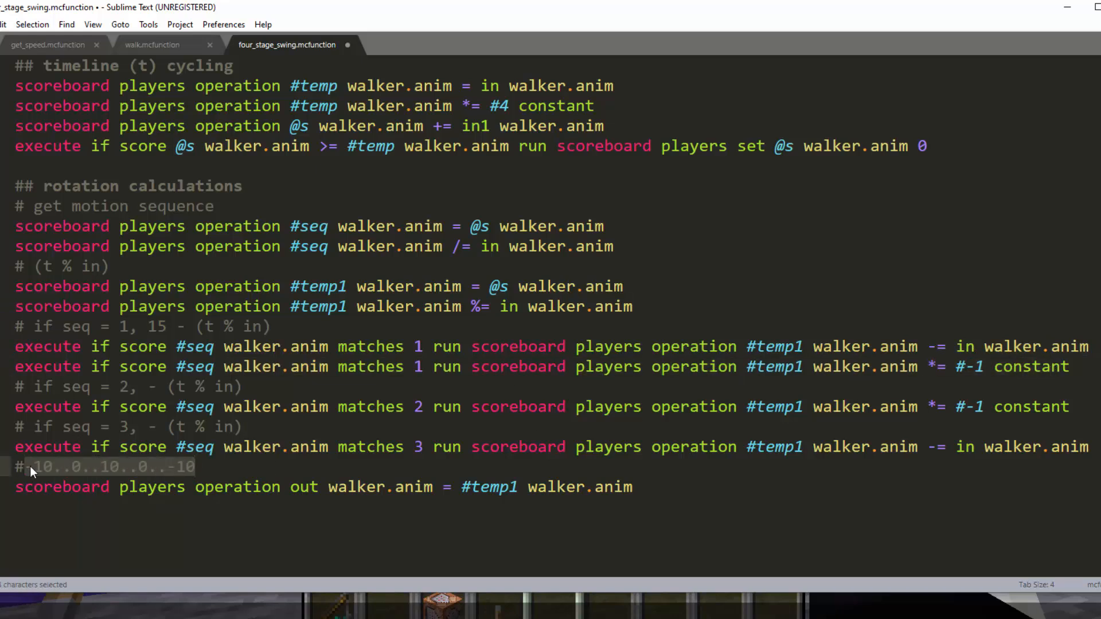
pyautogui.click(82, 466)
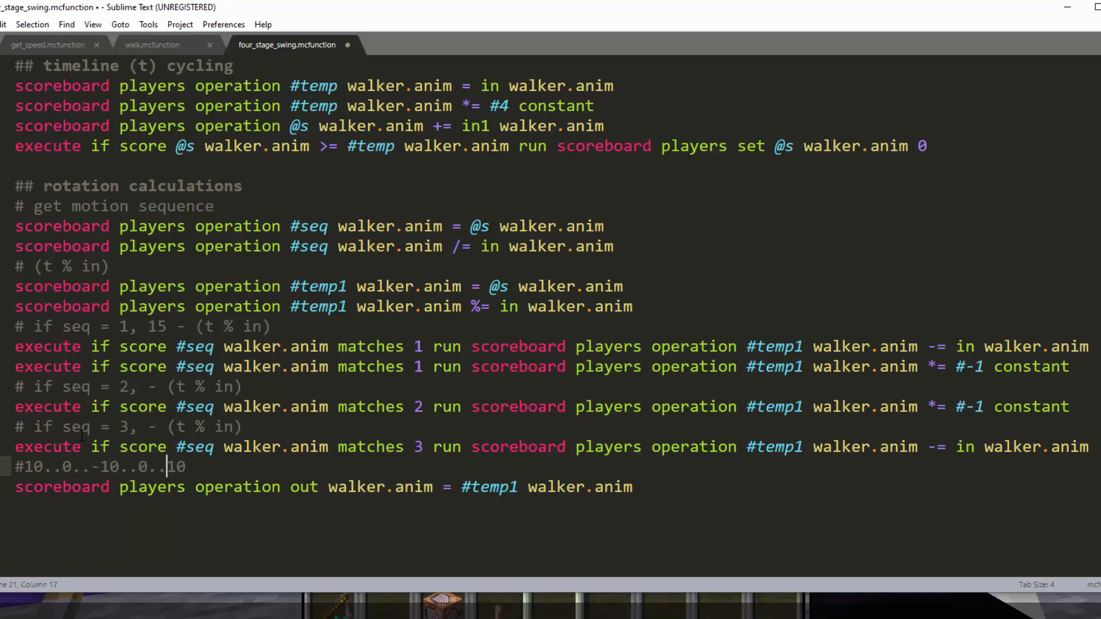
pyautogui.press('ctrl+s')
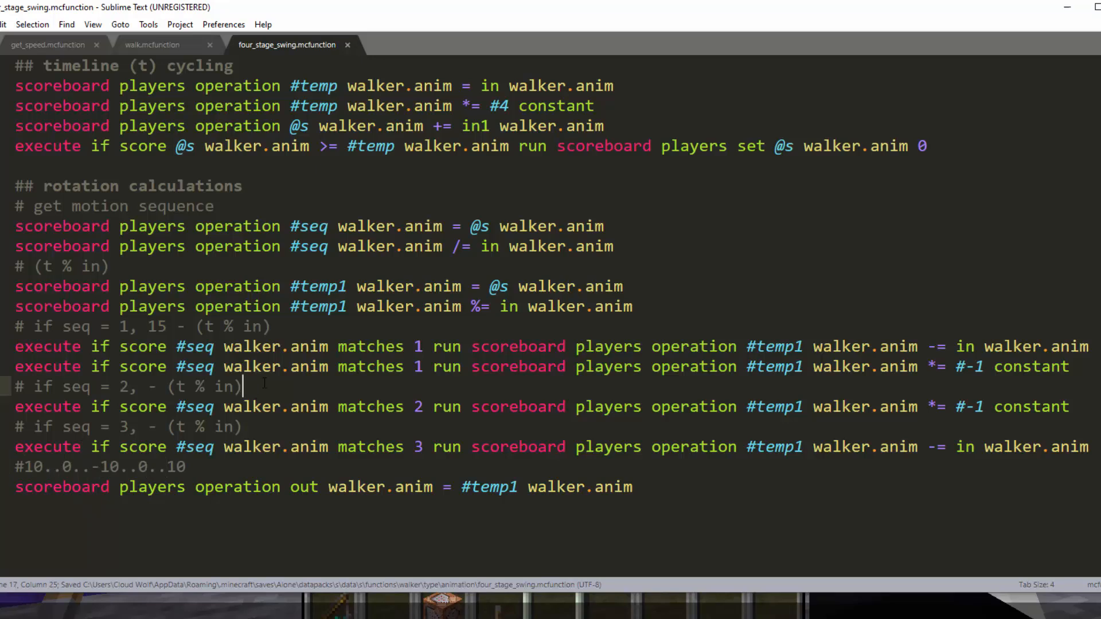
pyautogui.doubleClick(157, 326)
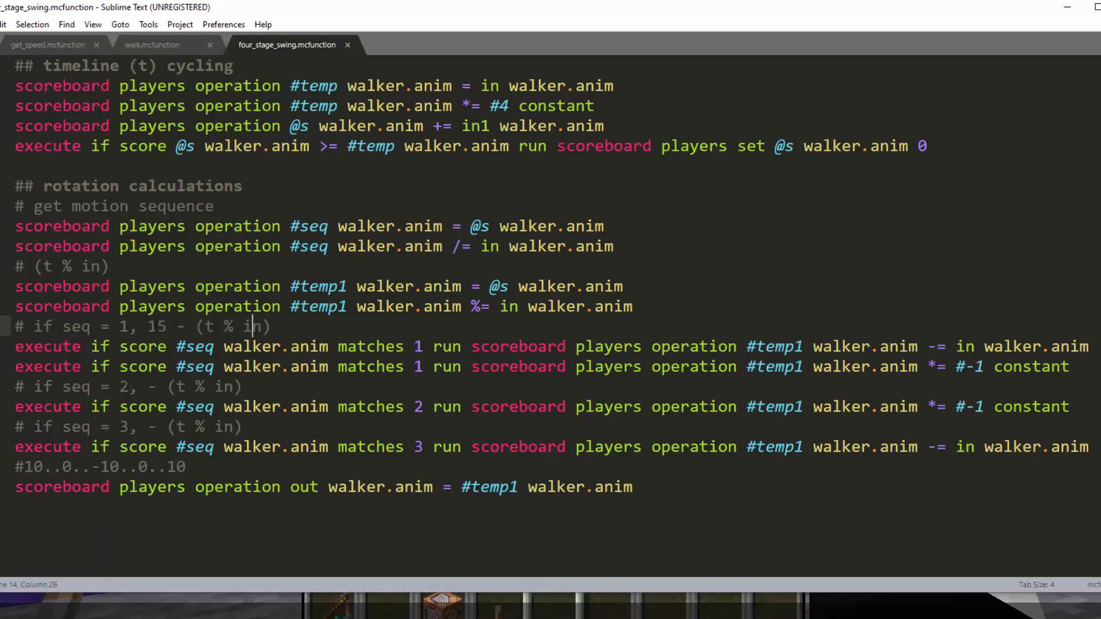
pyautogui.doubleClick(158, 327)
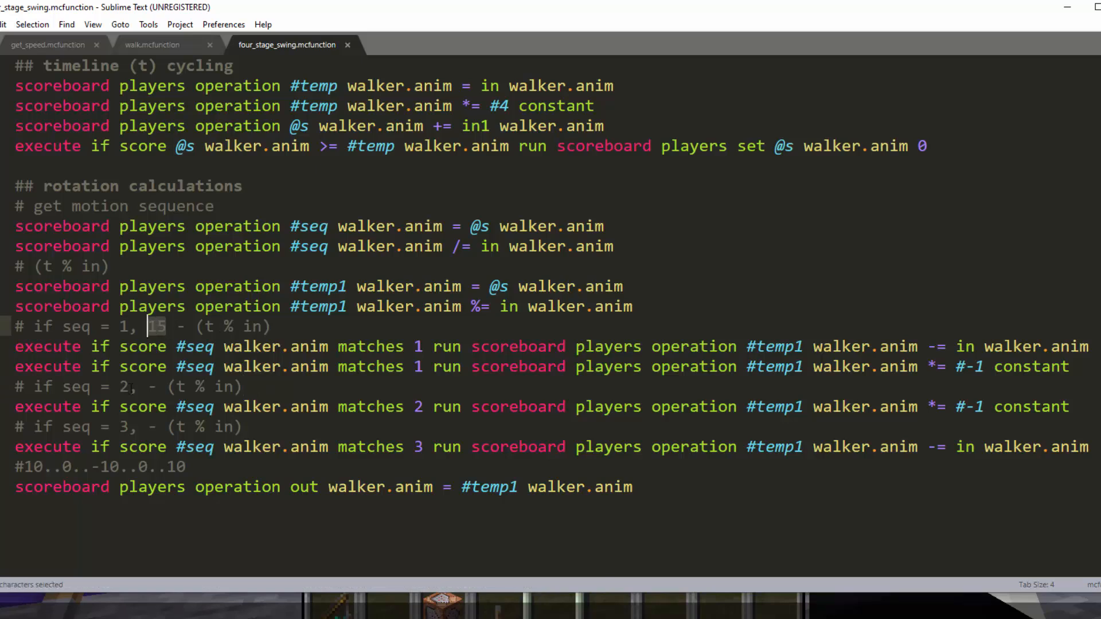
pyautogui.moveTo(163, 338)
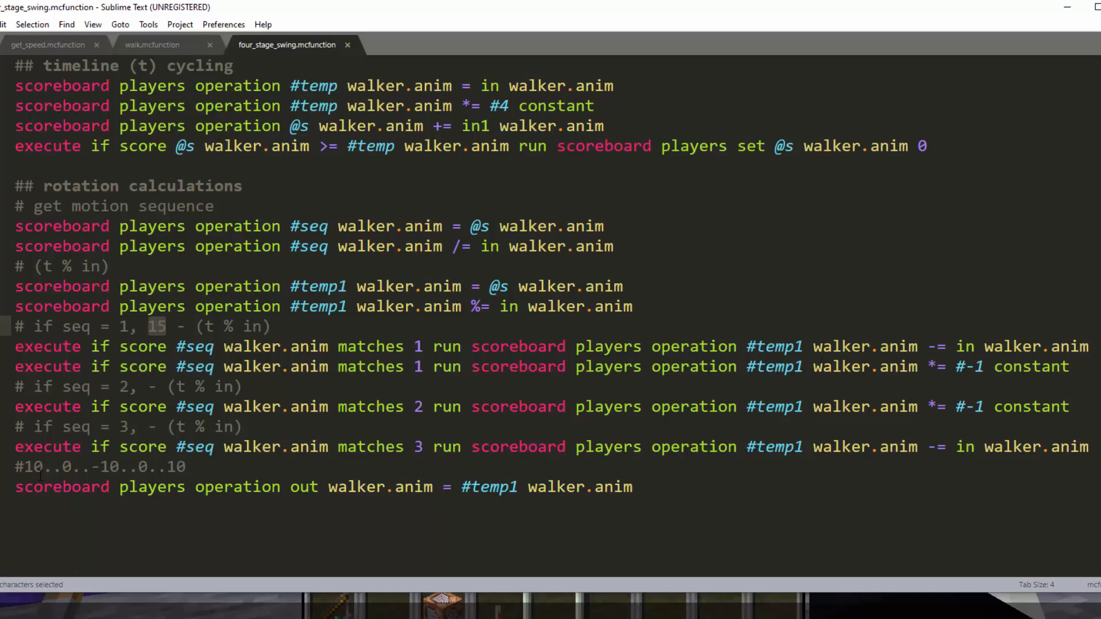
pyautogui.click(51, 467)
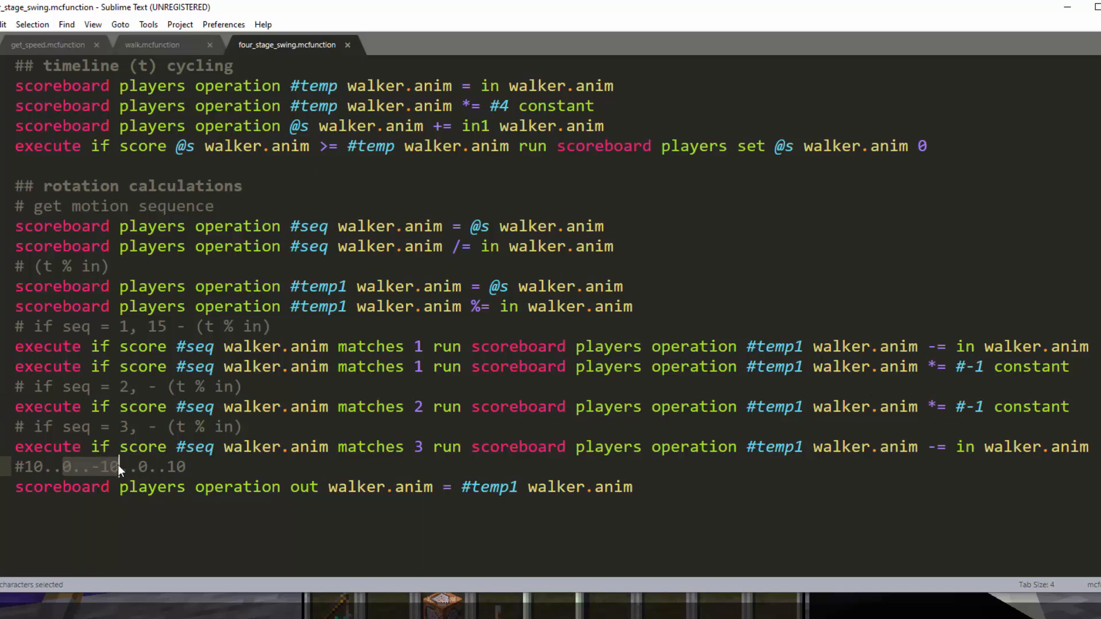
pyautogui.click(119, 467)
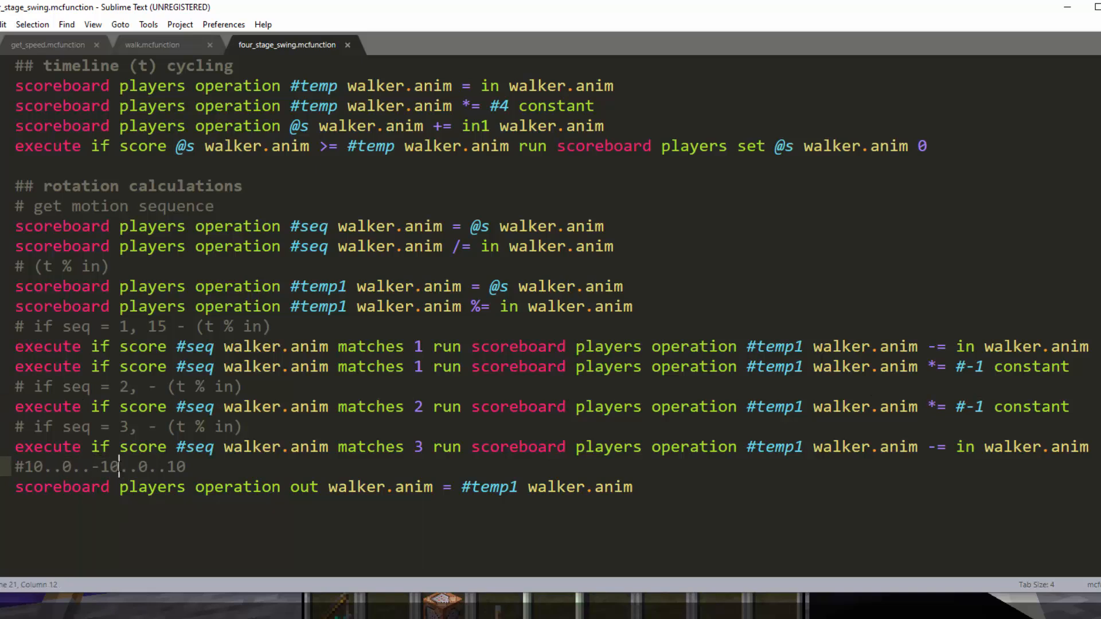
pyautogui.click(396, 448)
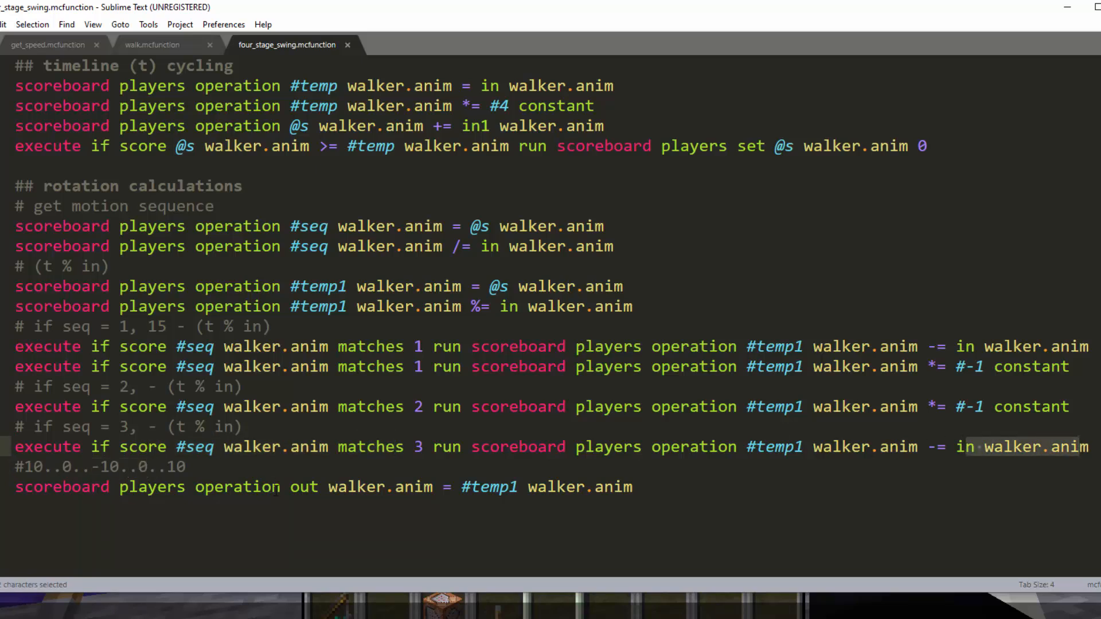
pyautogui.click(183, 467)
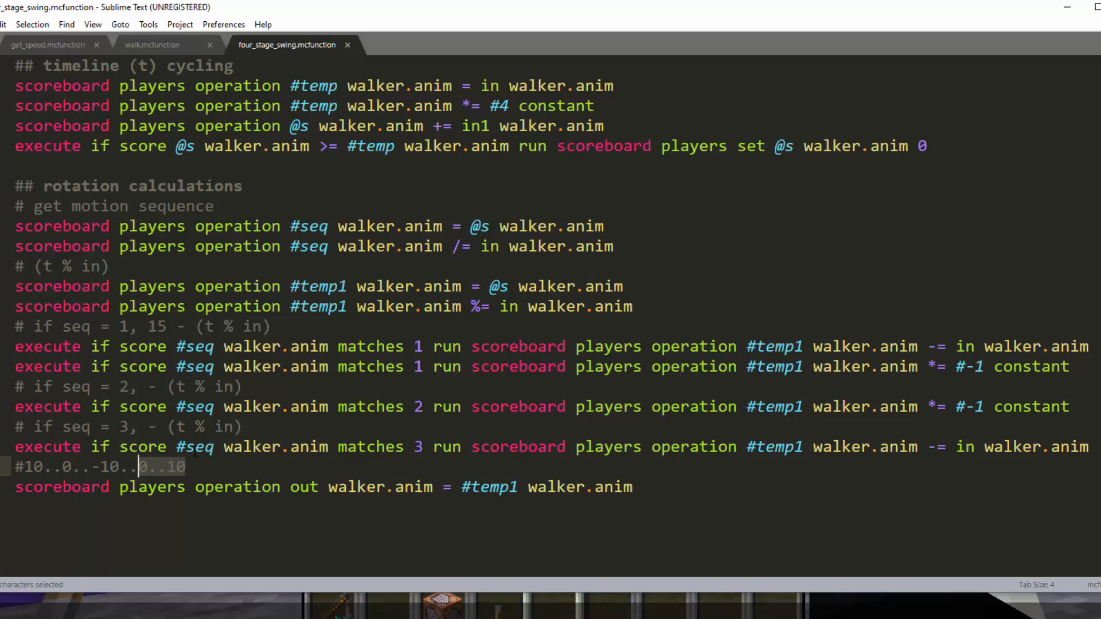
pyautogui.press('ctrl+x')
pyautogui.write('0..')
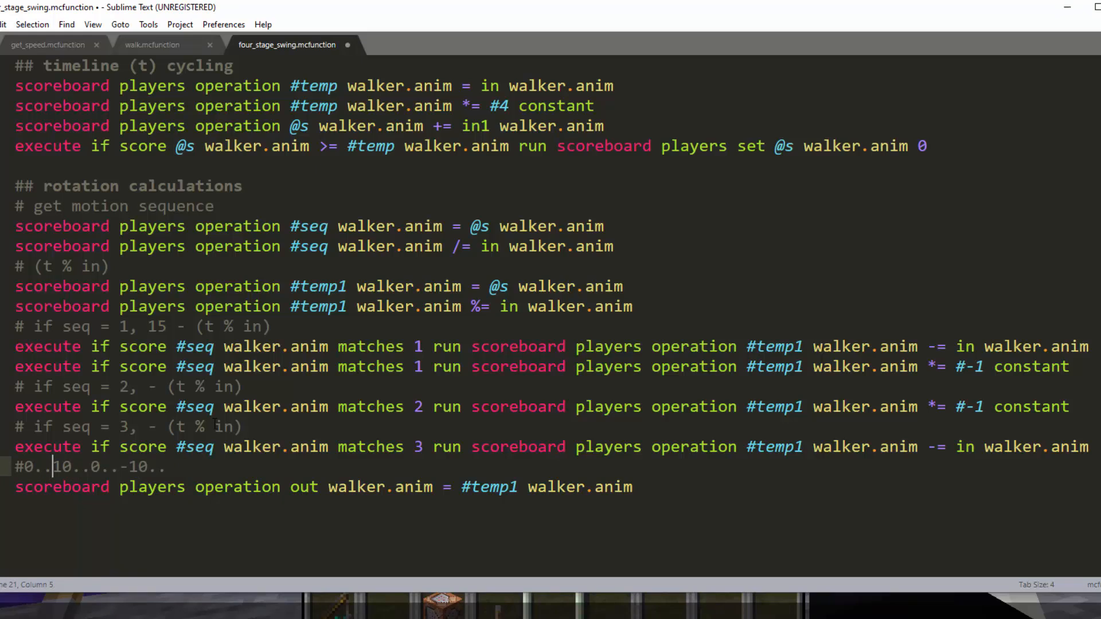
# - Finish line 21's comment as #0..10..0..-10..0 and save four_stage_swing.mcfunction
pyautogui.press('Left')
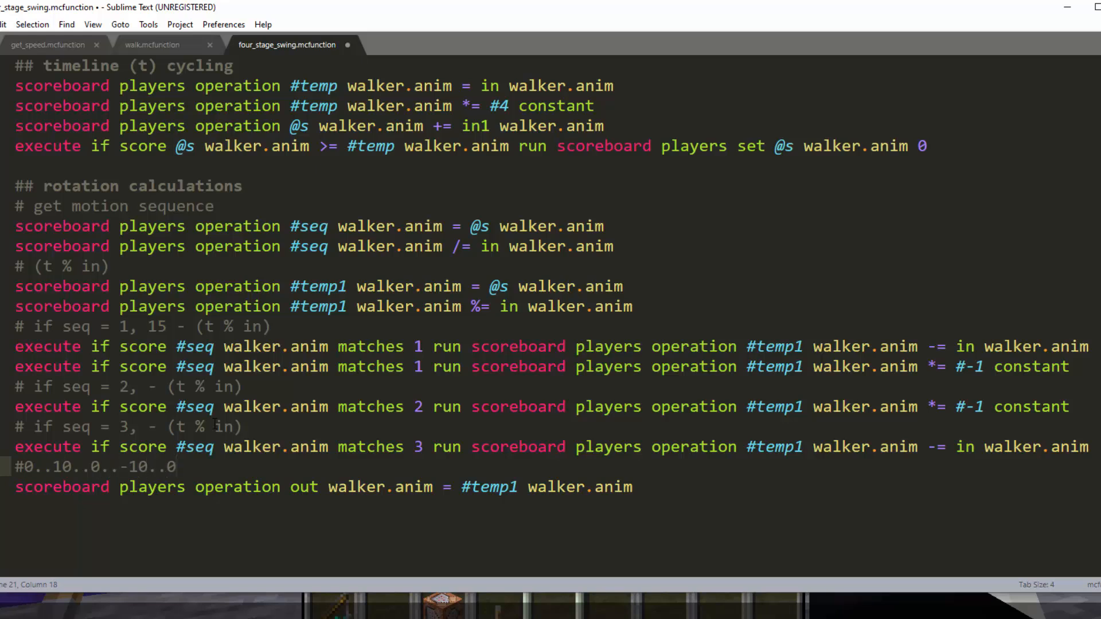
pyautogui.press('ctrl+s')
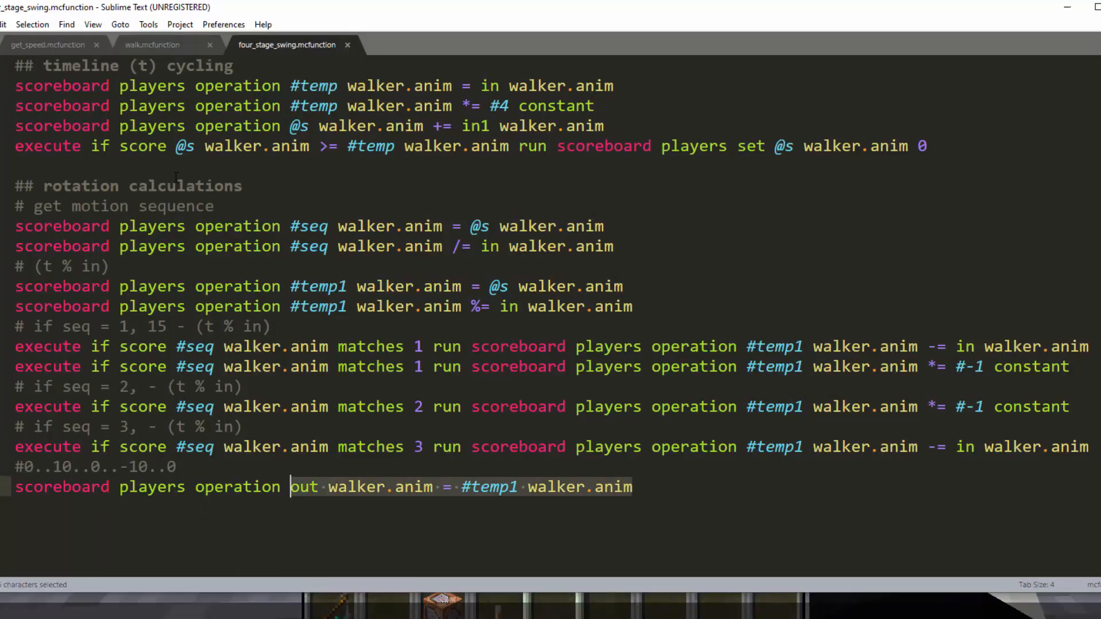
# - Switch to walk.mcfunction and highlight the -1 multiplier on the LeftArm pose line
pyautogui.click(152, 44)
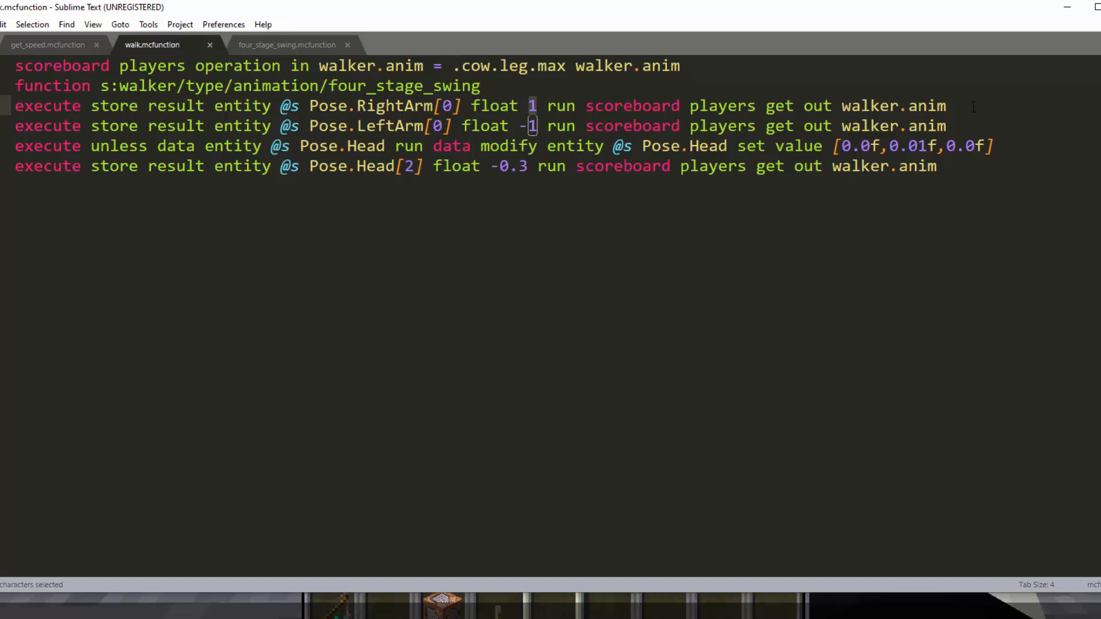
pyautogui.click(466, 126)
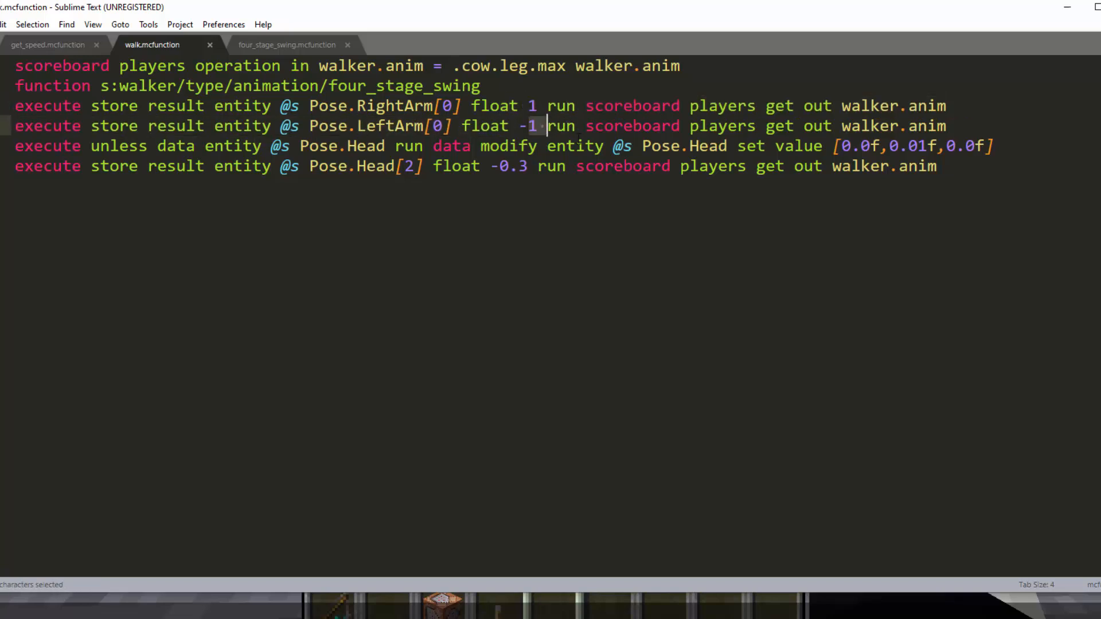
pyautogui.moveTo(519, 176)
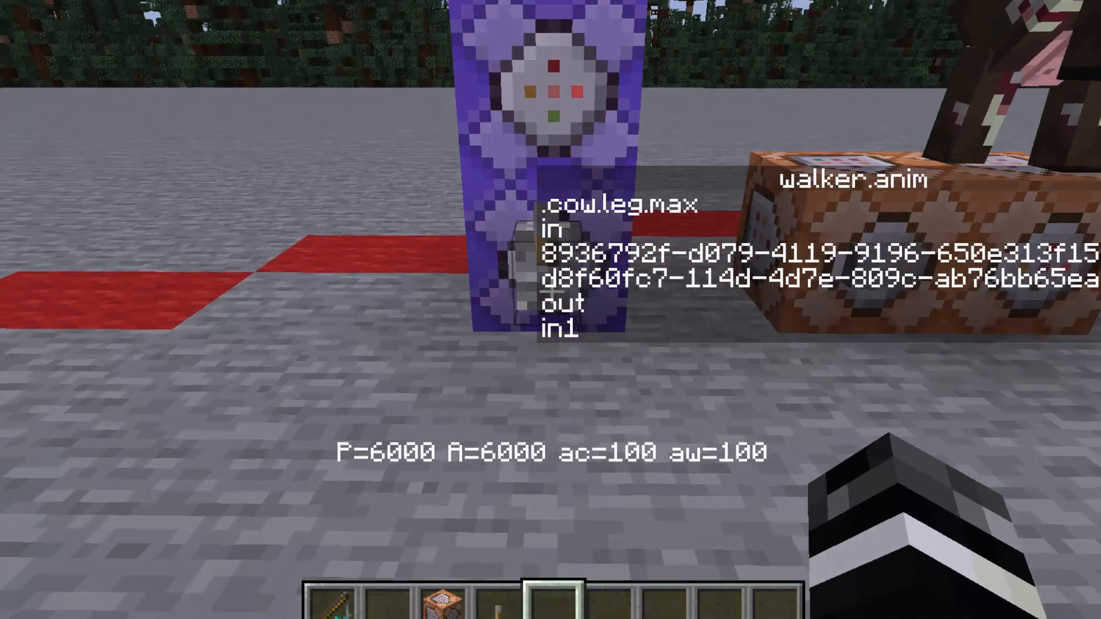
# - Switch to Spectator to fly around the walking cow, then return to Adventure mode
pyautogui.press('F4')
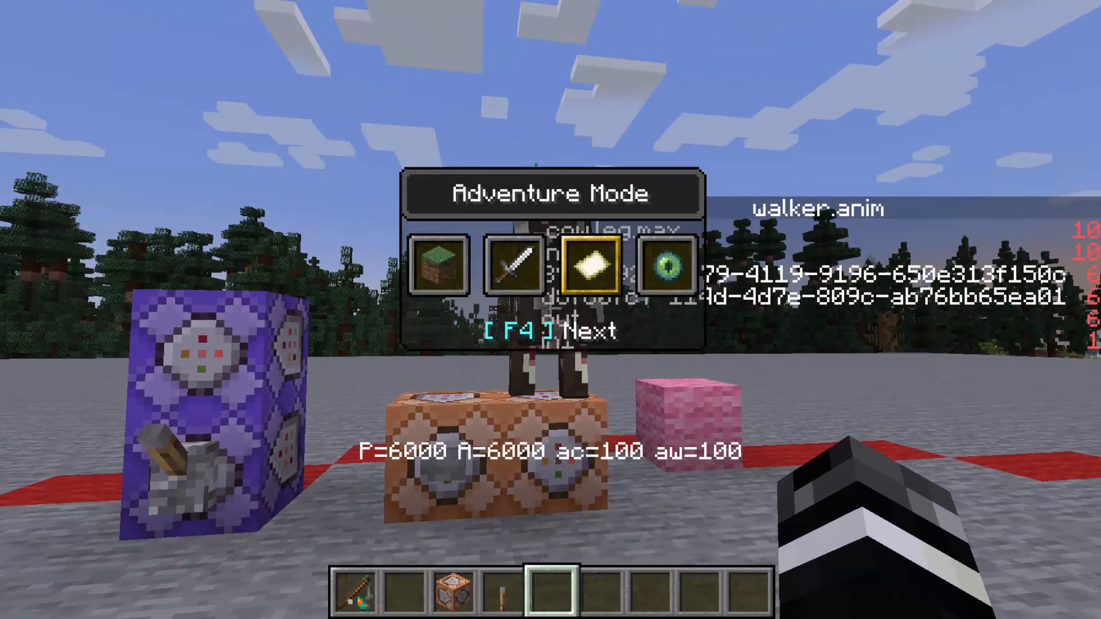
pyautogui.press('F4')
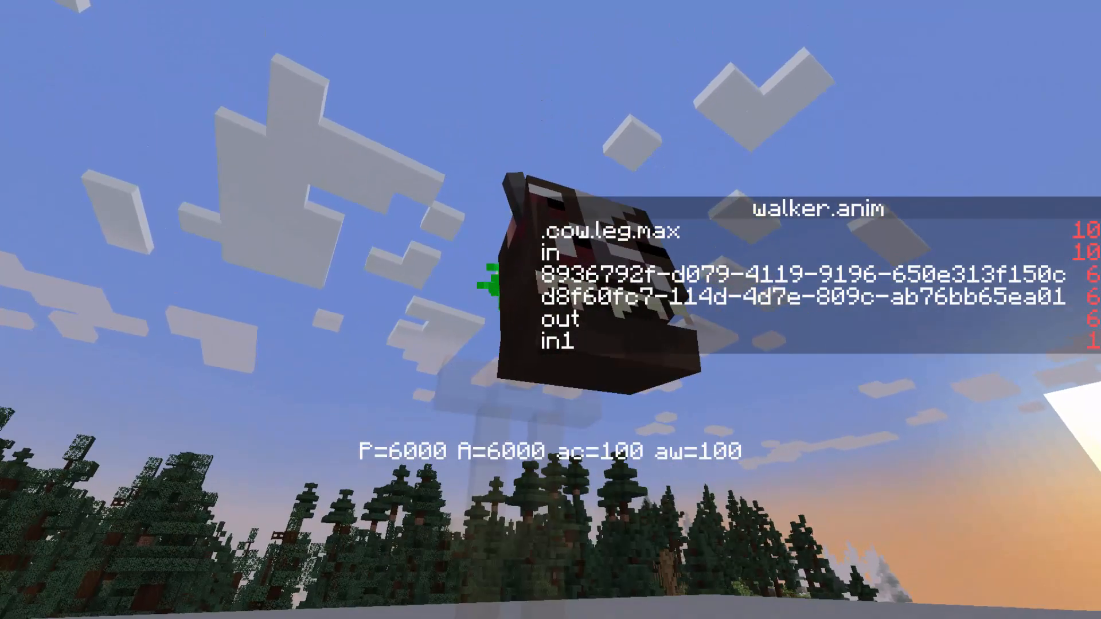
pyautogui.moveTo(551, 310)
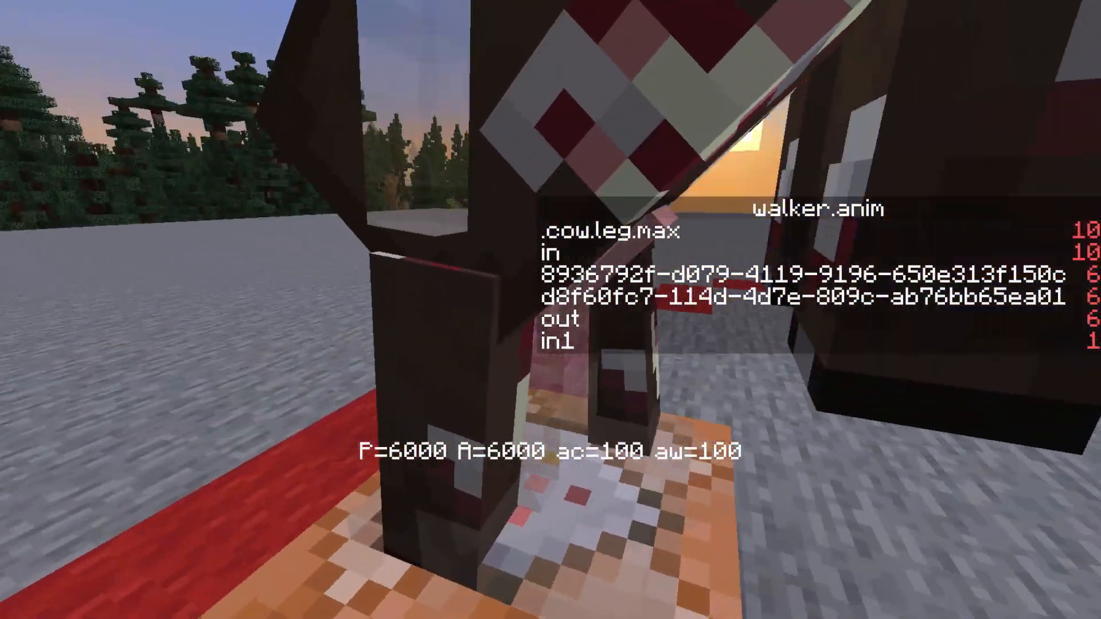
pyautogui.moveTo(551, 310)
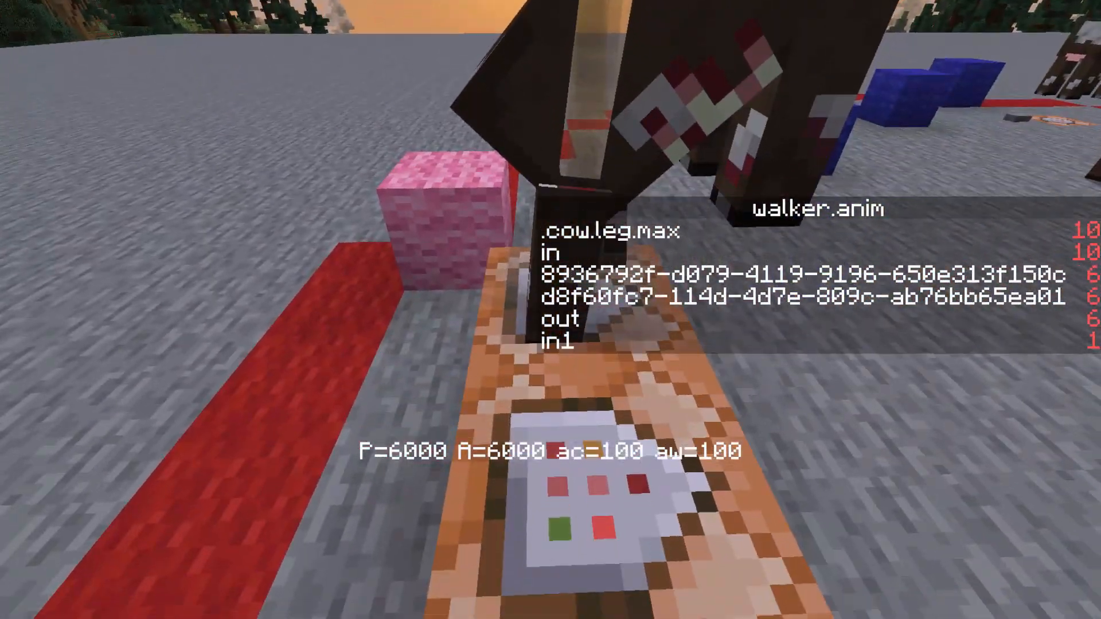
pyautogui.moveTo(551, 310)
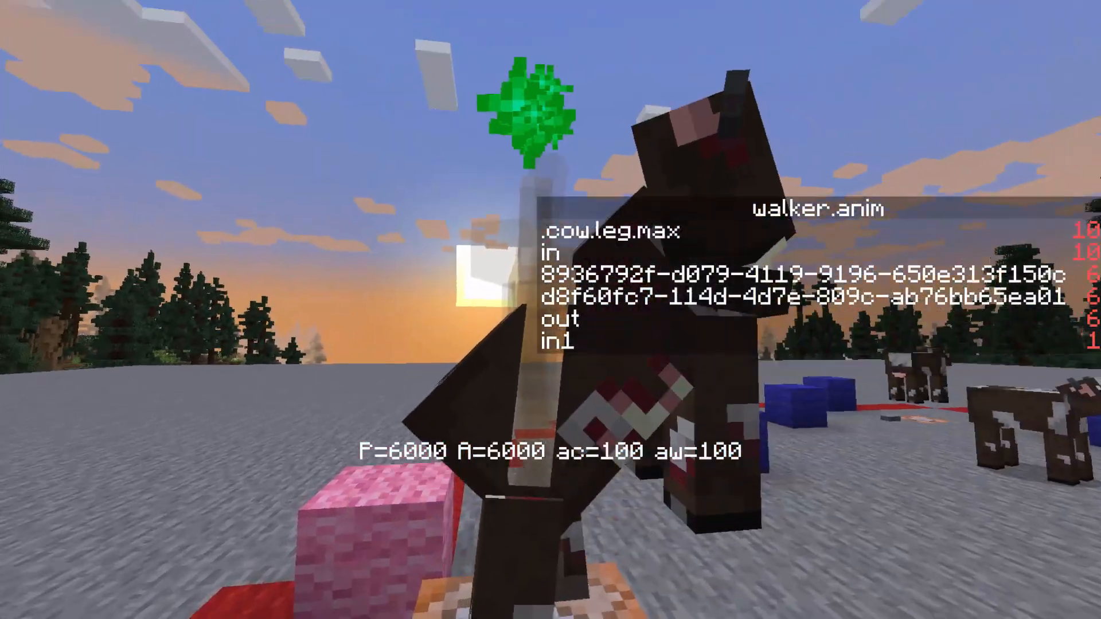
pyautogui.moveTo(551, 310)
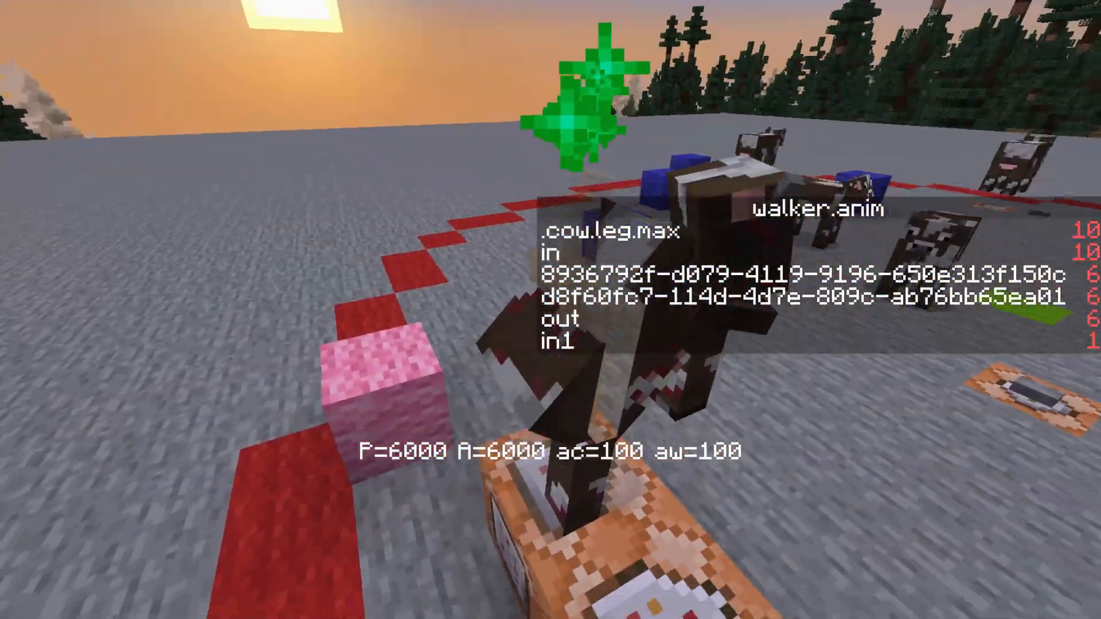
pyautogui.moveTo(551, 309)
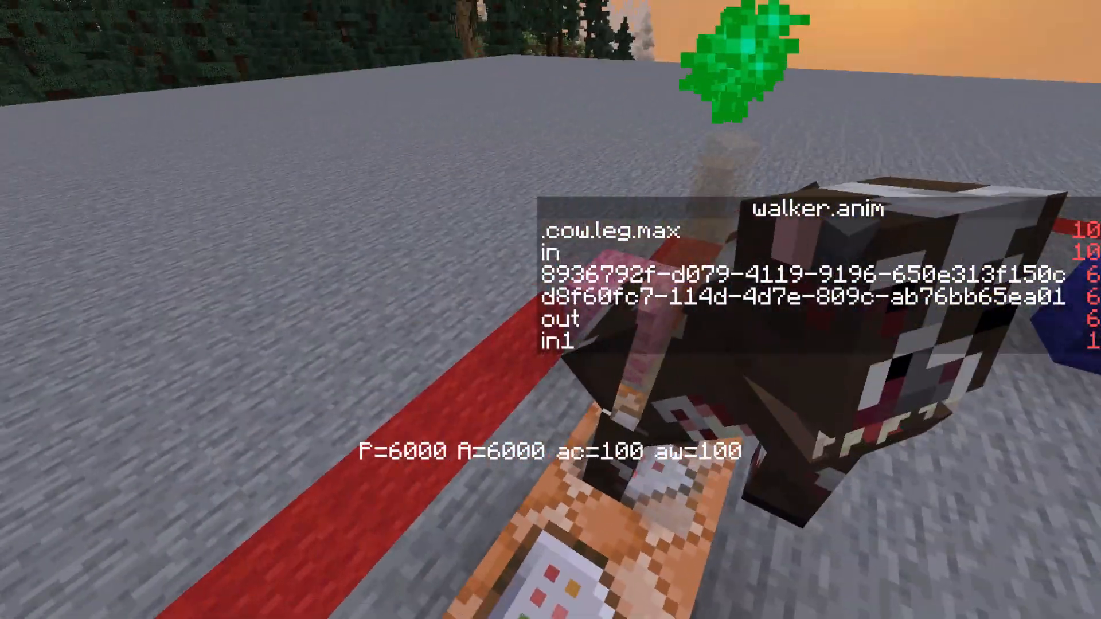
pyautogui.moveTo(551, 310)
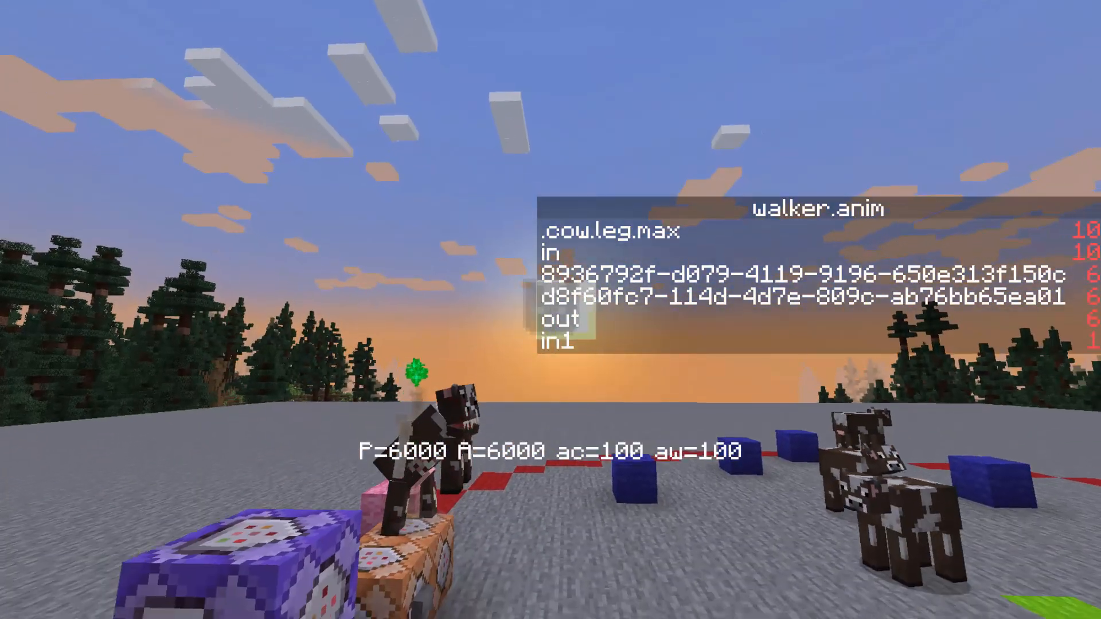
pyautogui.press('F4')
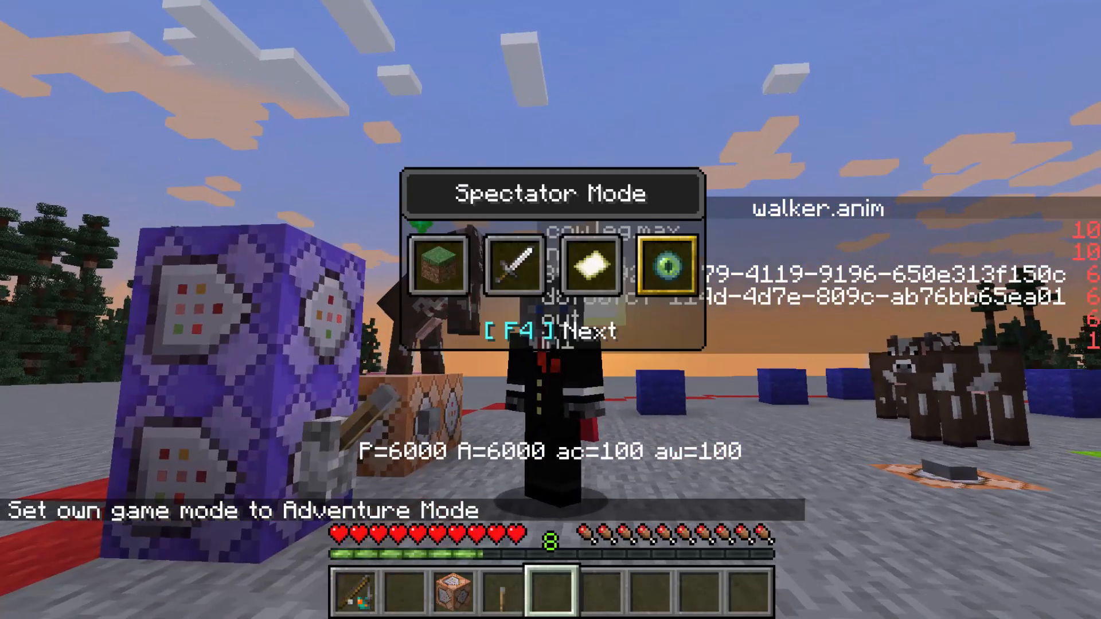
pyautogui.press('F4')
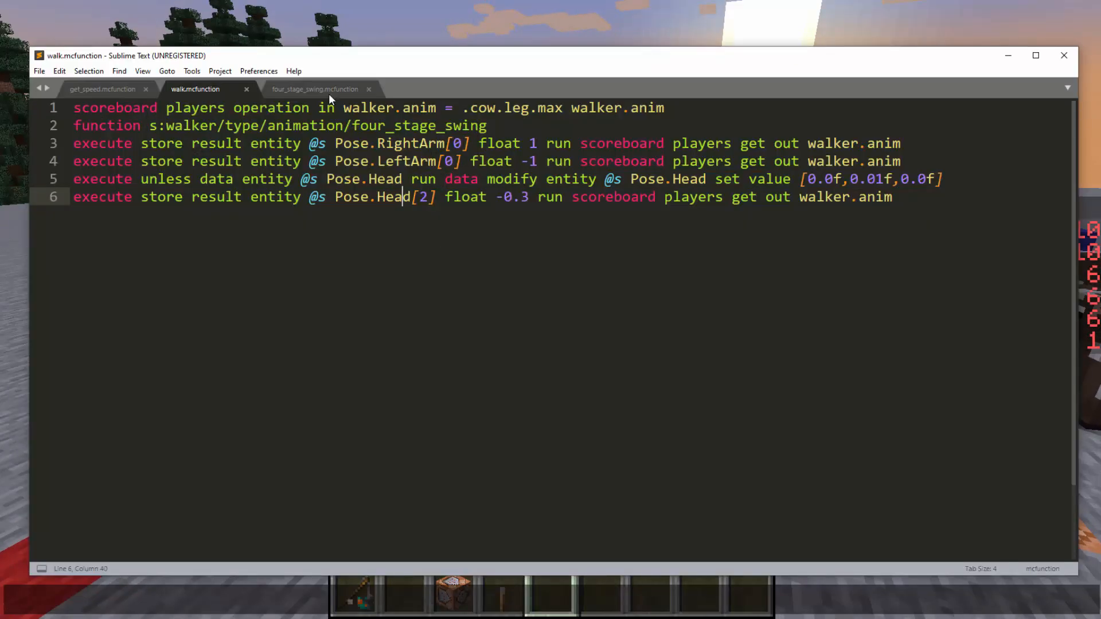
# - Return to four_stage_swing.mcfunction and highlight a word in its code
pyautogui.click(315, 90)
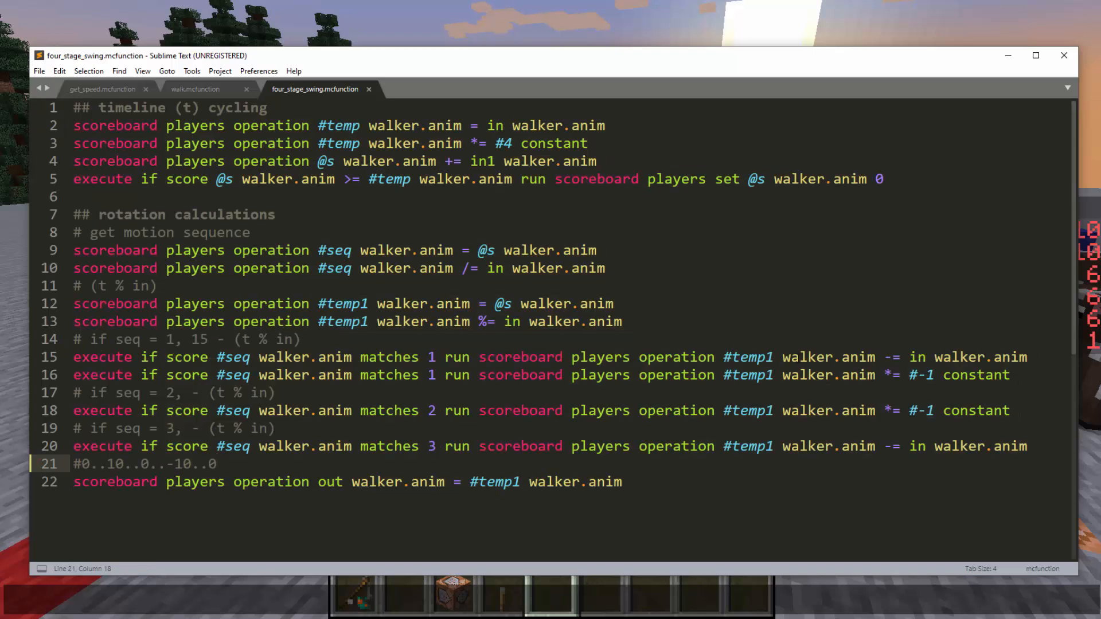
pyautogui.doubleClick(828, 358)
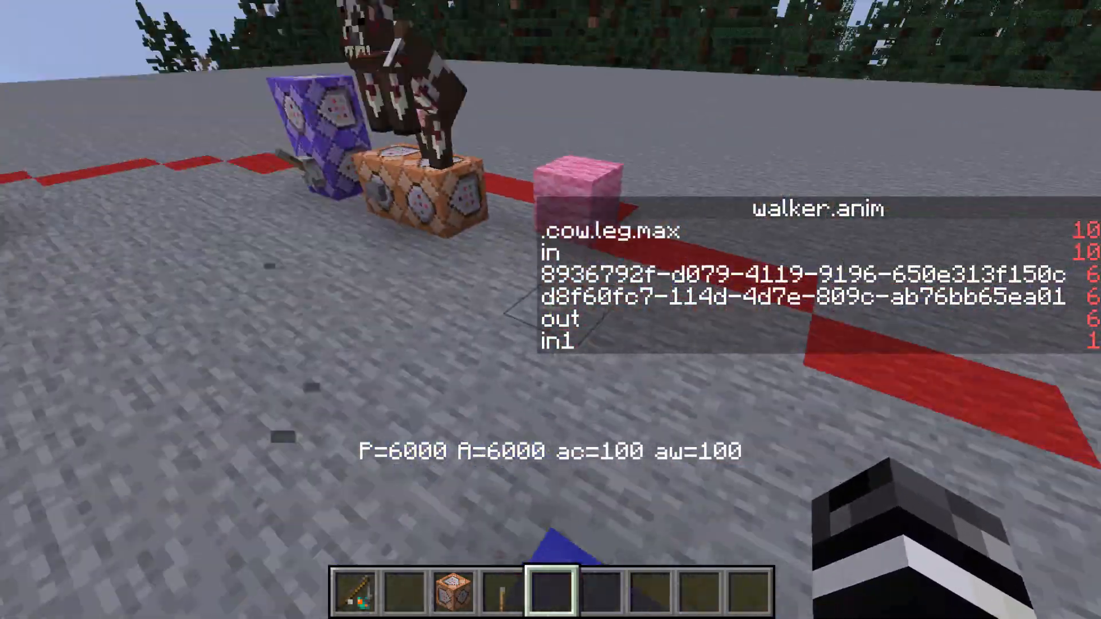
pyautogui.moveTo(551, 310)
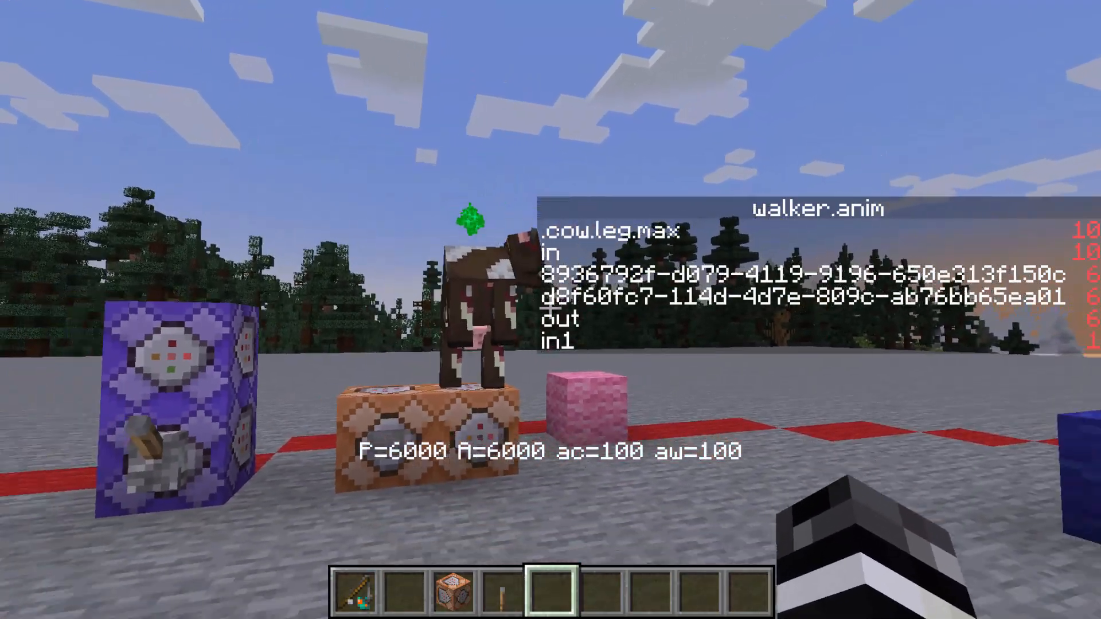
# - Bring up Minecraft's Game Menu over the animating cow
pyautogui.press('Escape')
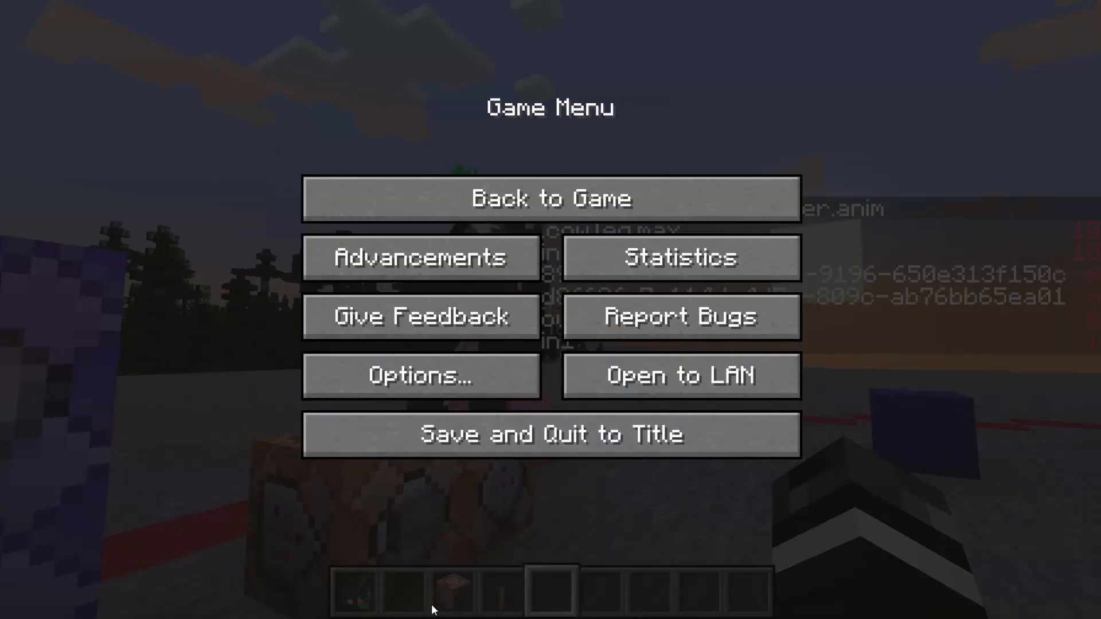